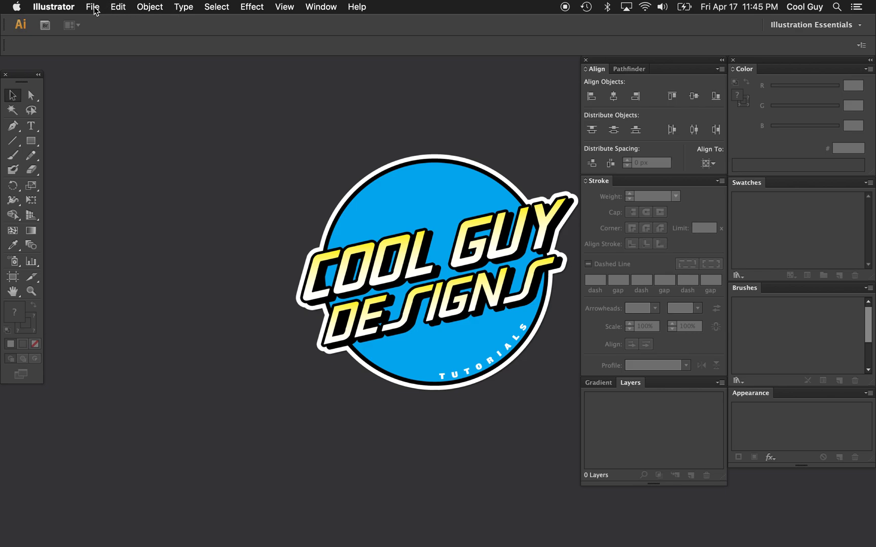
Name a new document 'Neon Glow', keeping 1500 × 1500 px and RGB colour mode.
{"action": "left_click", "coordinate": [92, 7]}
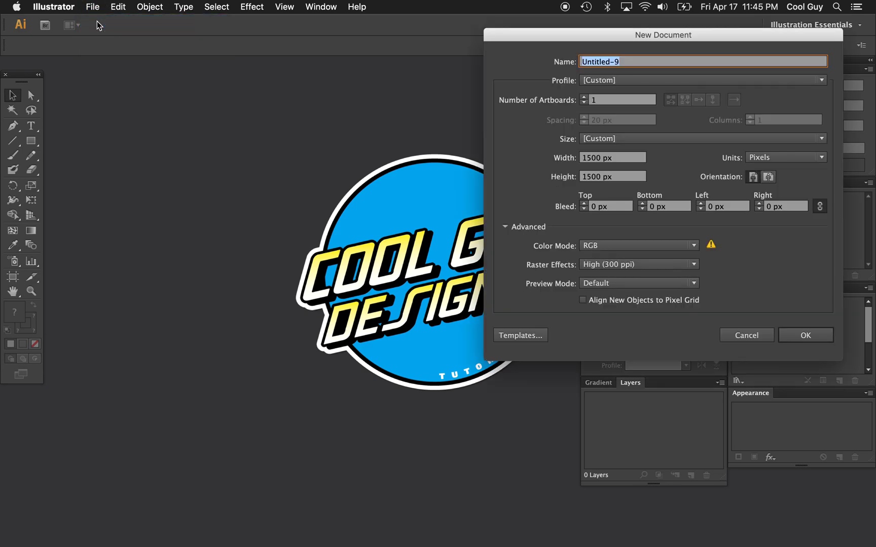
{"action": "type", "text": "Neon Gl"}
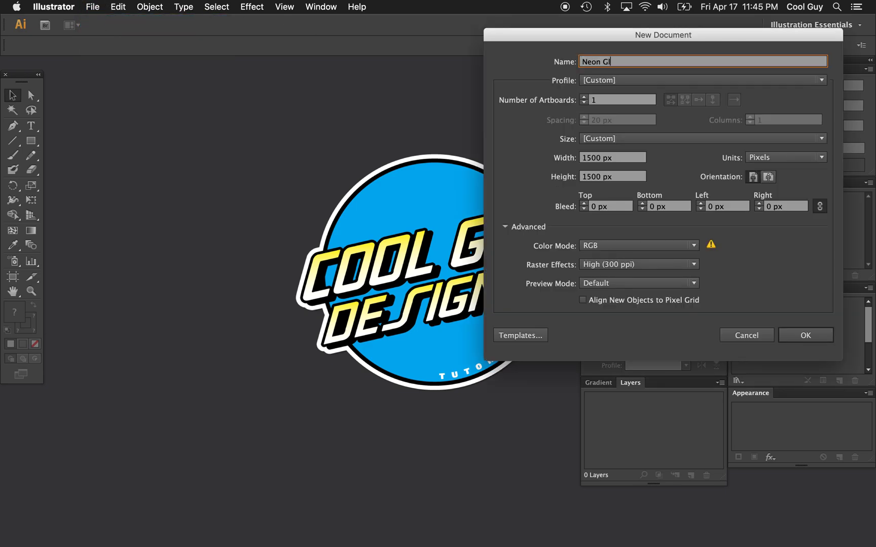
{"action": "type", "text": "ow"}
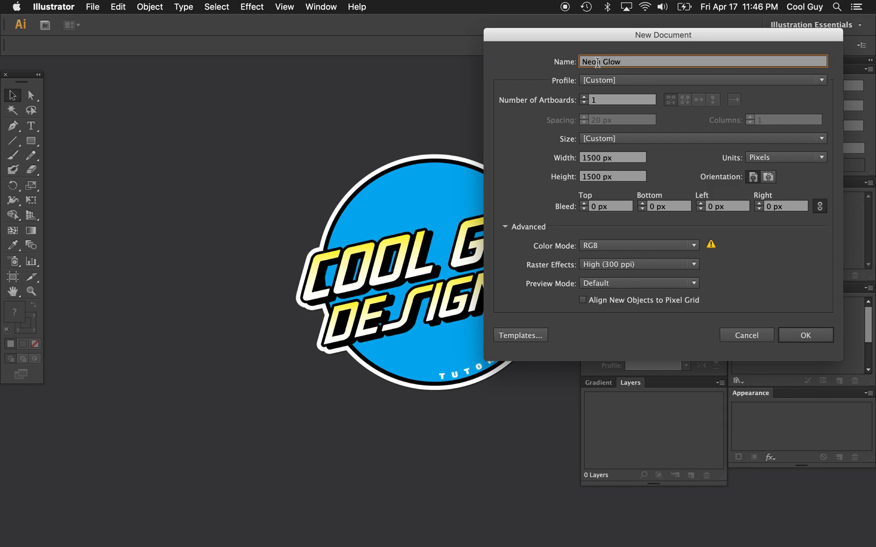
{"action": "left_click", "coordinate": [612, 157]}
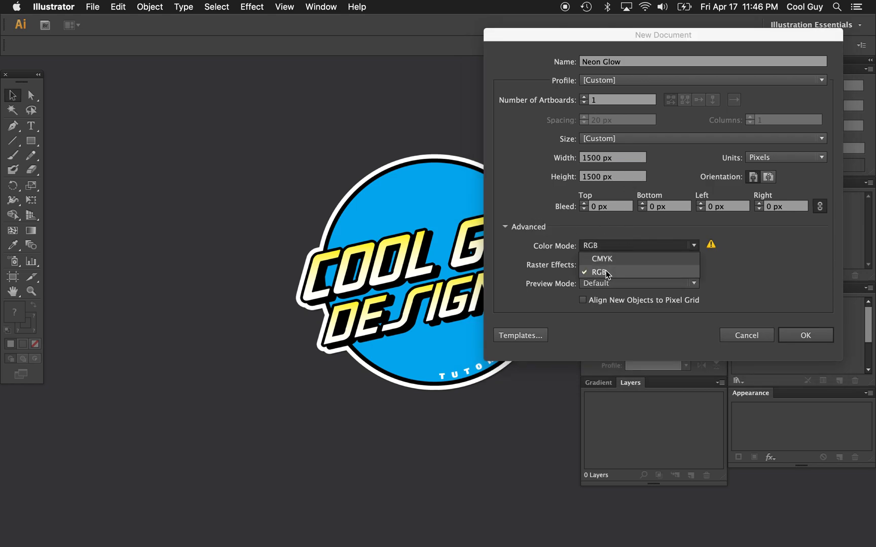
{"action": "left_click", "coordinate": [599, 272]}
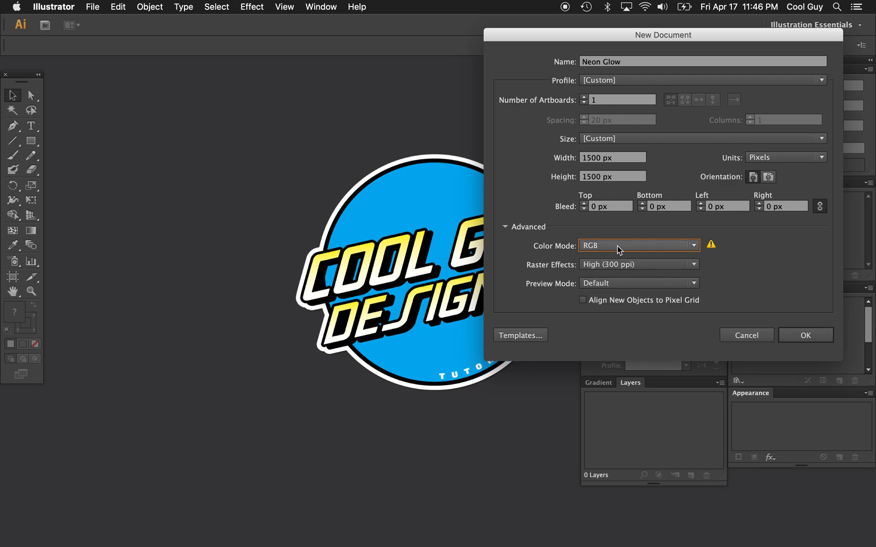
{"action": "mouse_move", "coordinate": [808, 354]}
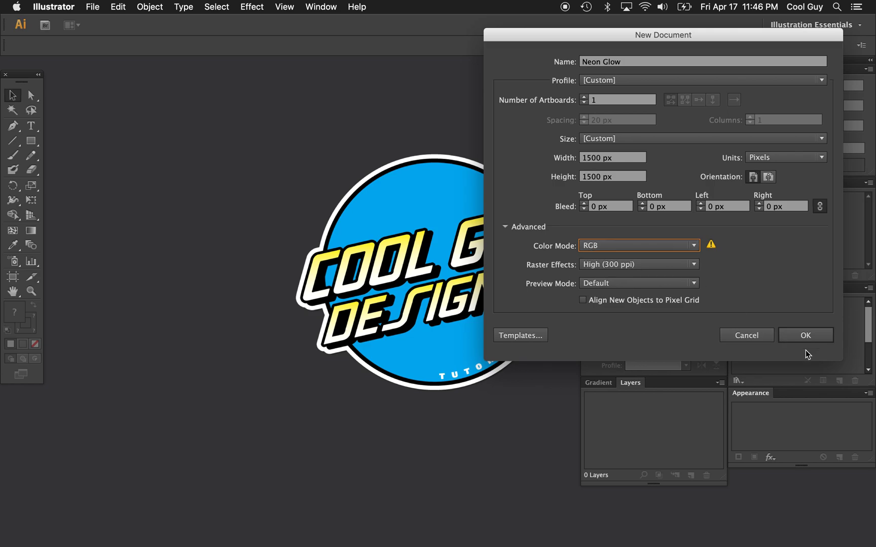
{"action": "mouse_move", "coordinate": [806, 335]}
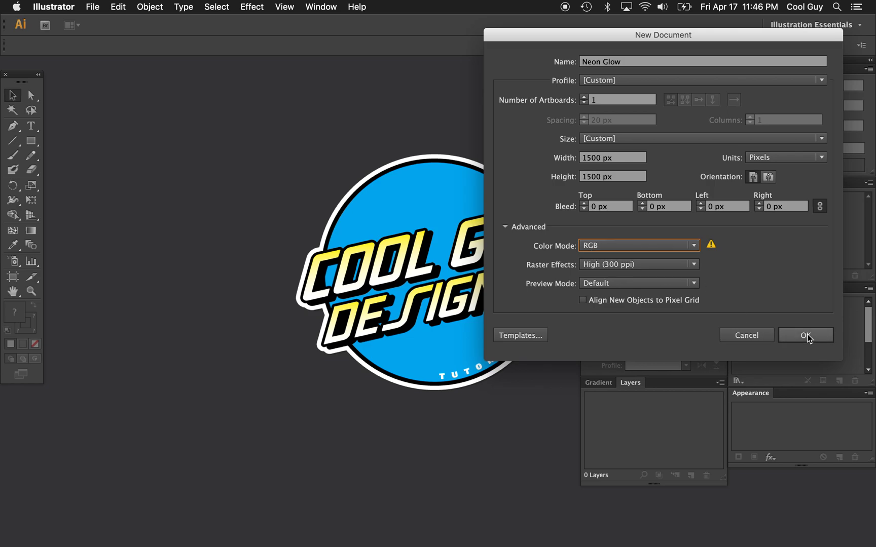
Create the document, rename Layer 1 to BG, and set a dark fill with no stroke.
{"action": "left_click", "coordinate": [805, 335]}
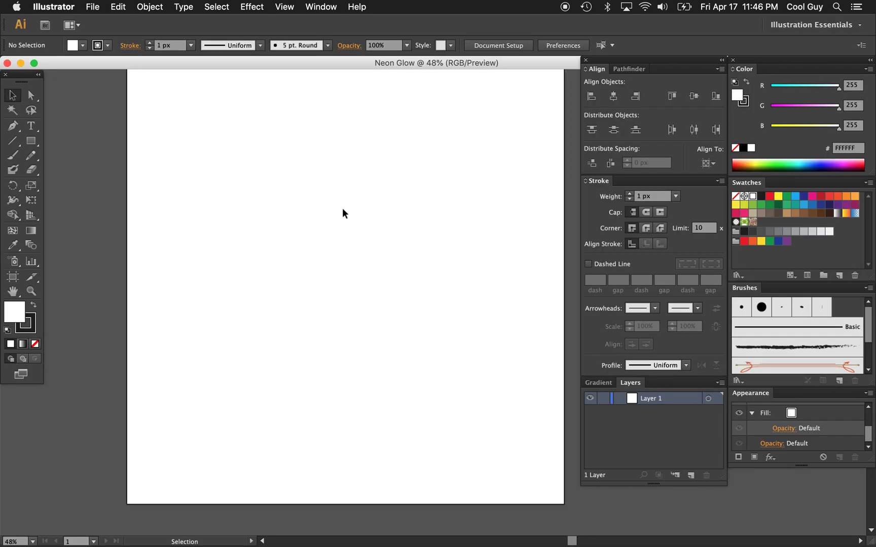
{"action": "left_click", "coordinate": [334, 218]}
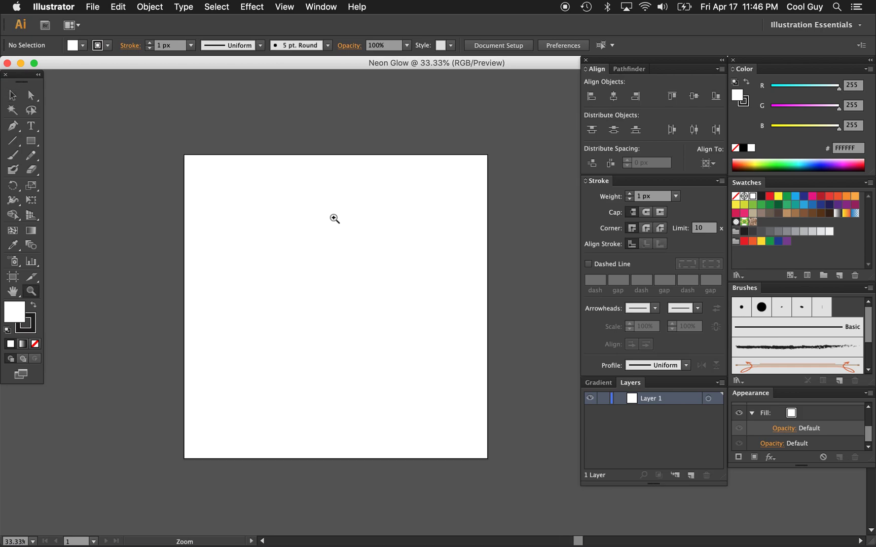
{"action": "mouse_move", "coordinate": [650, 406]}
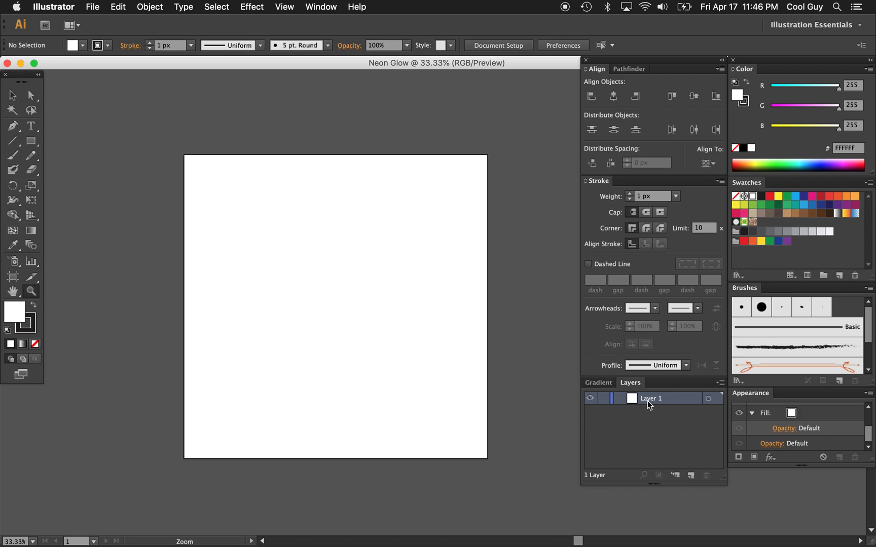
{"action": "double_click", "coordinate": [651, 399]}
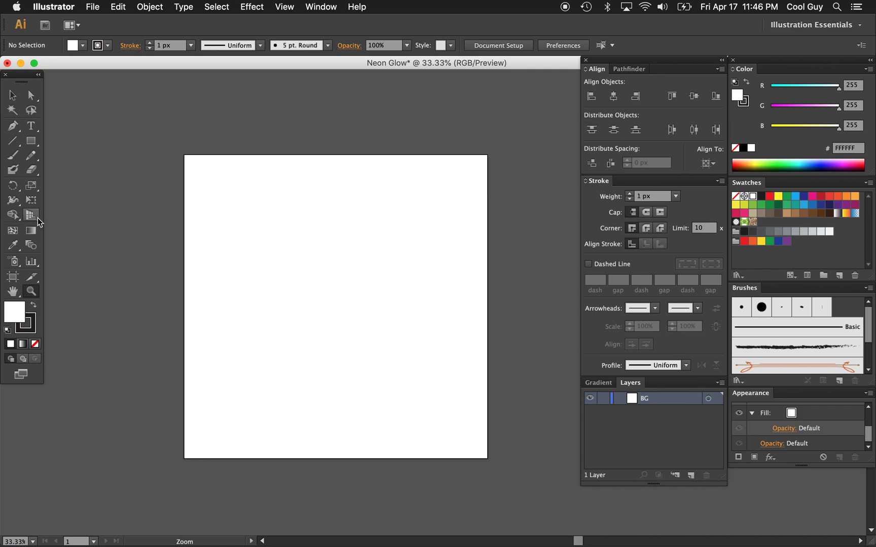
{"action": "left_click", "coordinate": [32, 328]}
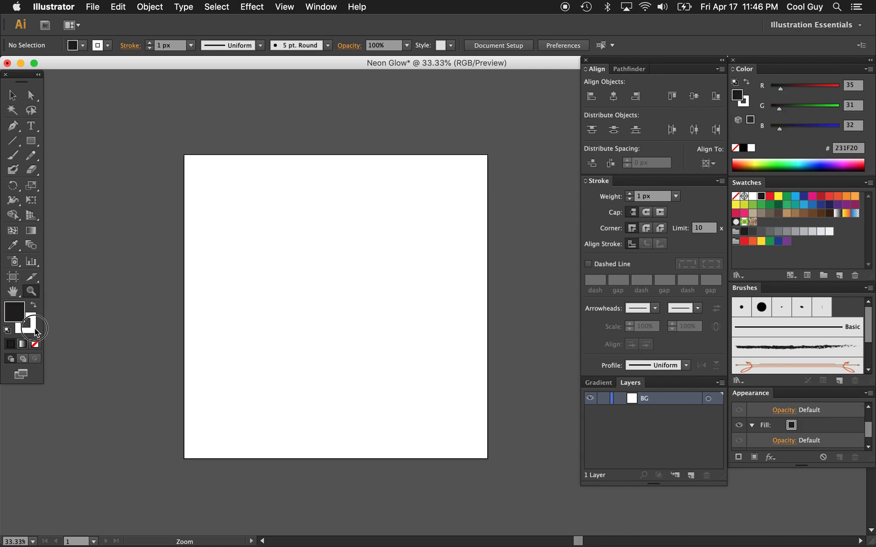
{"action": "left_click", "coordinate": [34, 330]}
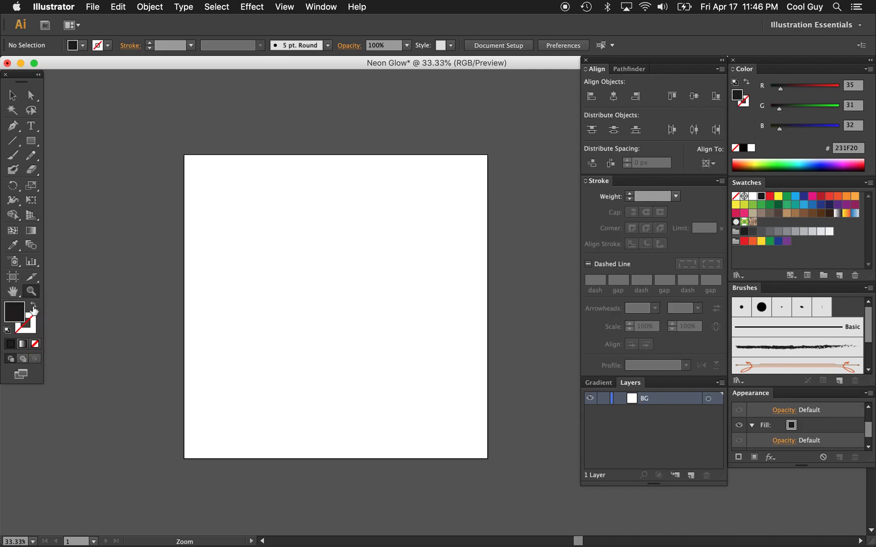
{"action": "mouse_move", "coordinate": [31, 141]}
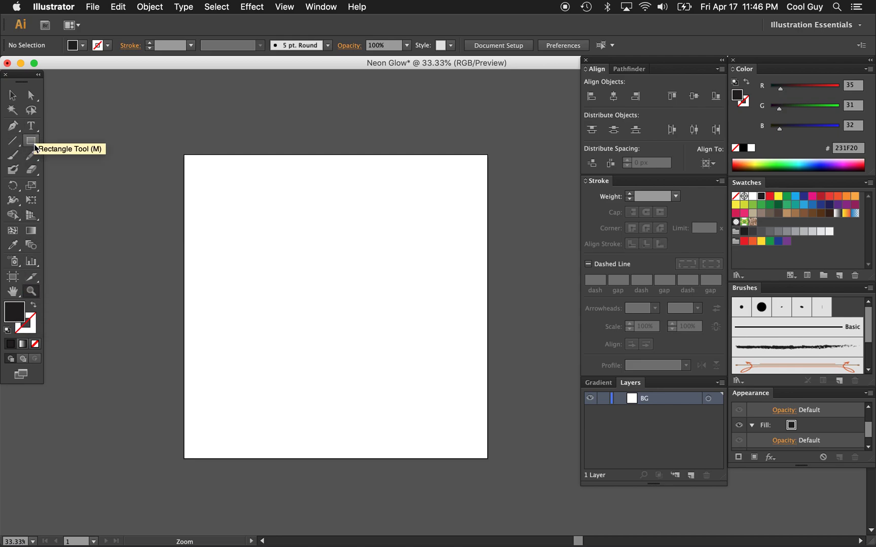
Draw a centred artboard-sized dark rectangle, lock BG, and add an Art layer.
{"action": "left_click", "coordinate": [31, 141]}
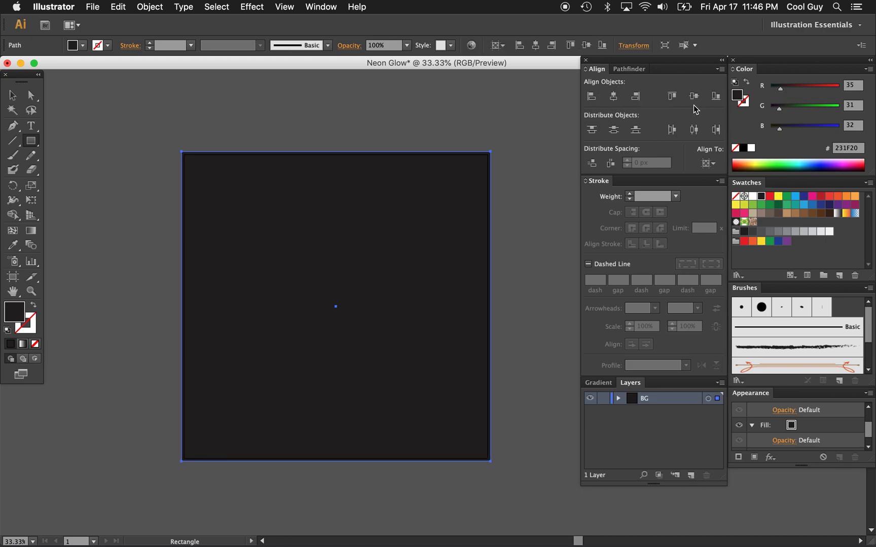
{"action": "left_click", "coordinate": [604, 398]}
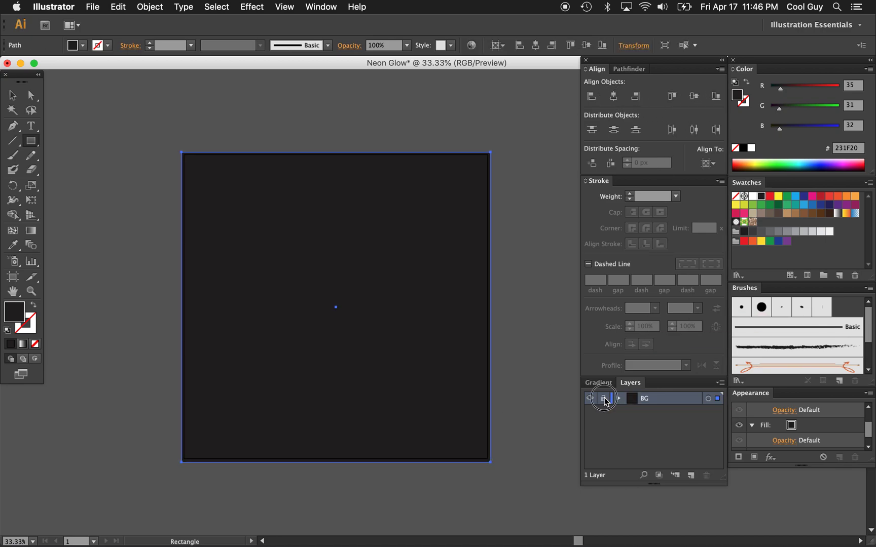
{"action": "left_click", "coordinate": [691, 476]}
{"action": "type", "text": "Art"}
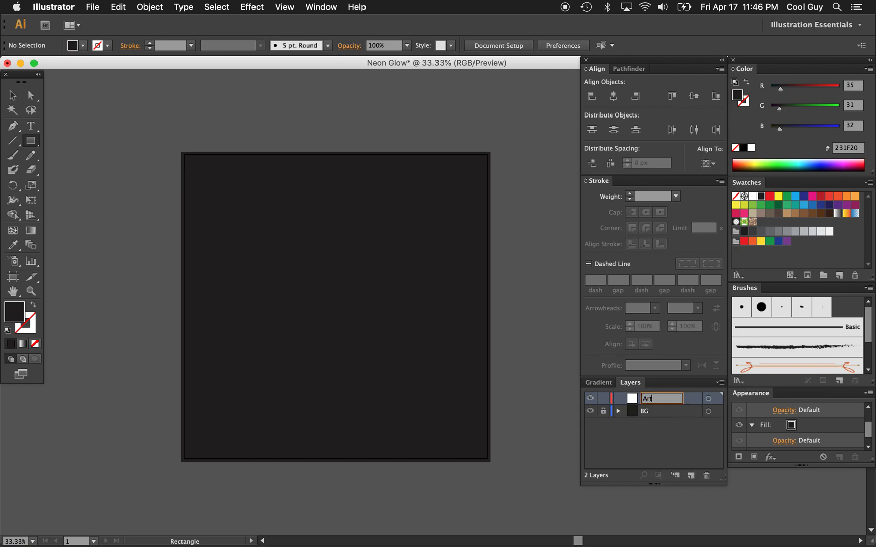
{"action": "left_click", "coordinate": [12, 94]}
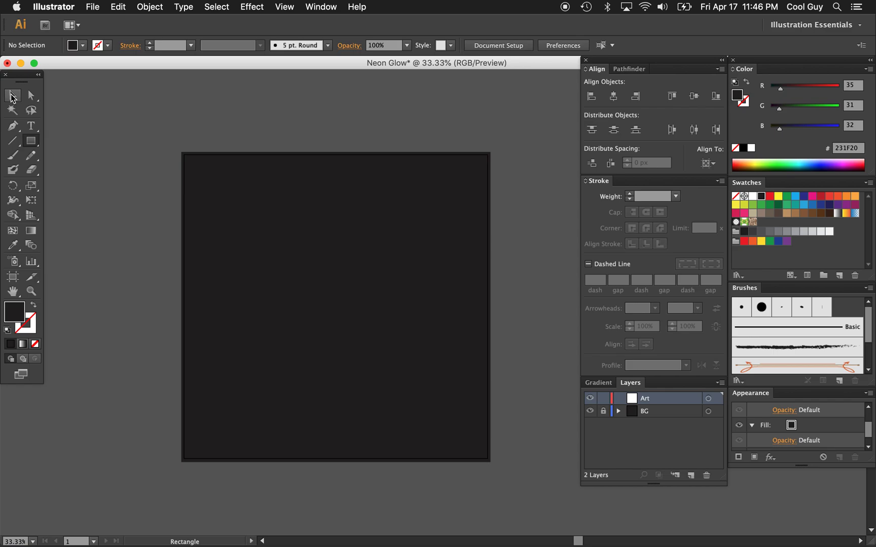
Type 'COOL GUY' in white Myriad Pro at 200 px on the artboard.
{"action": "left_click", "coordinate": [32, 126]}
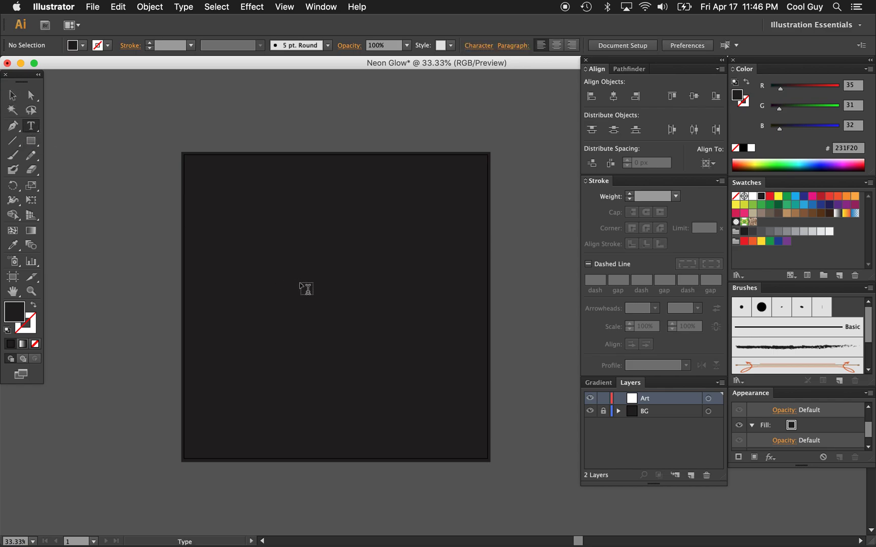
{"action": "mouse_move", "coordinate": [213, 301]}
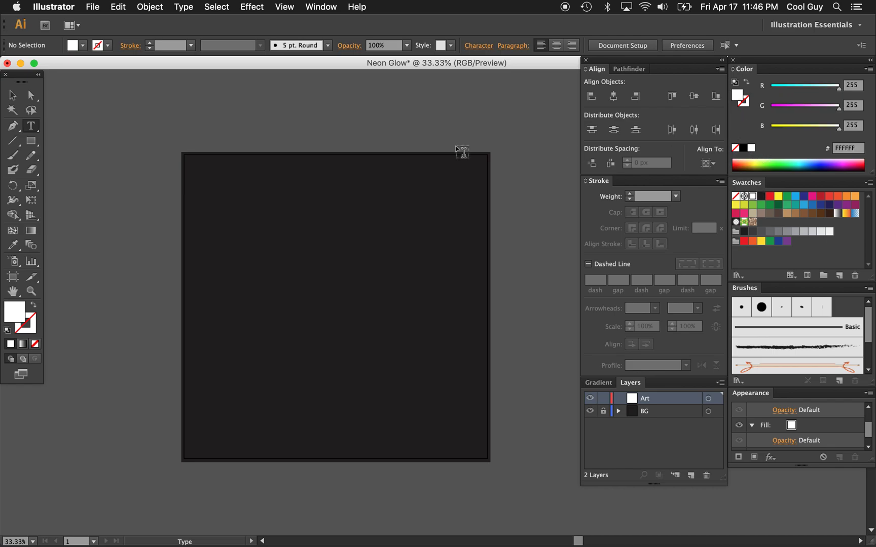
{"action": "mouse_move", "coordinate": [32, 125]}
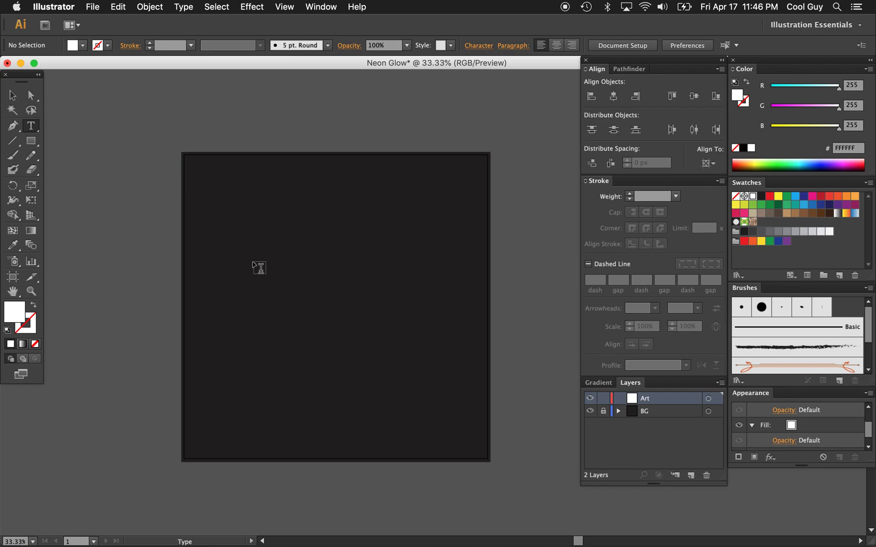
{"action": "left_click", "coordinate": [31, 125]}
{"action": "type", "text": "200"}
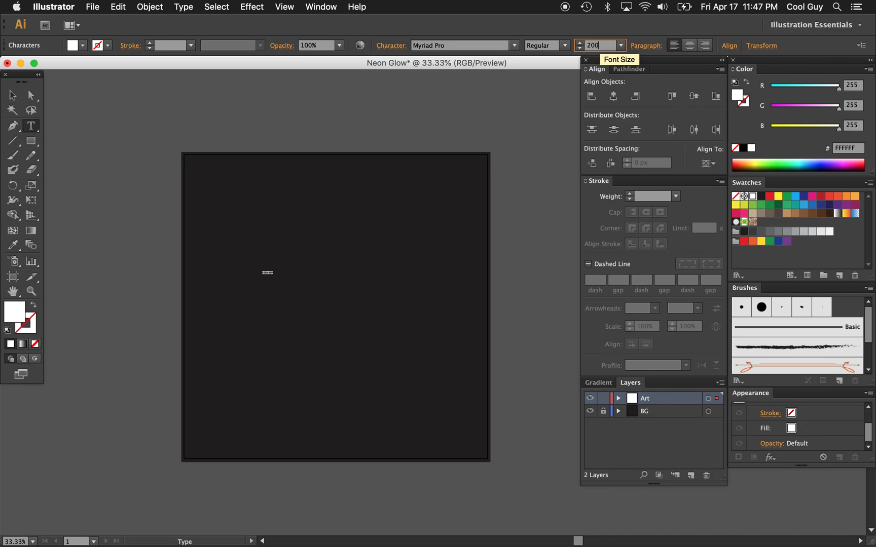
{"action": "key", "text": "Return"}
{"action": "type", "text": "COOL GUY"}
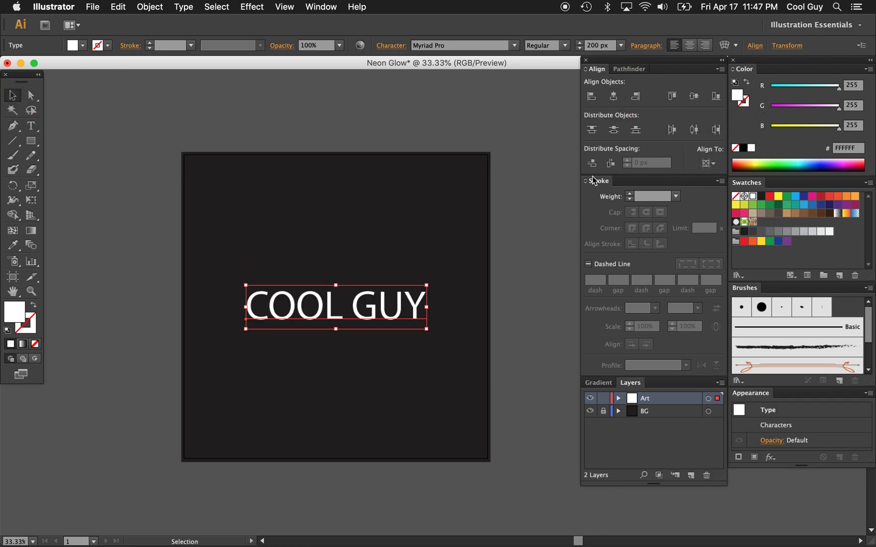
{"action": "mouse_move", "coordinate": [390, 308]}
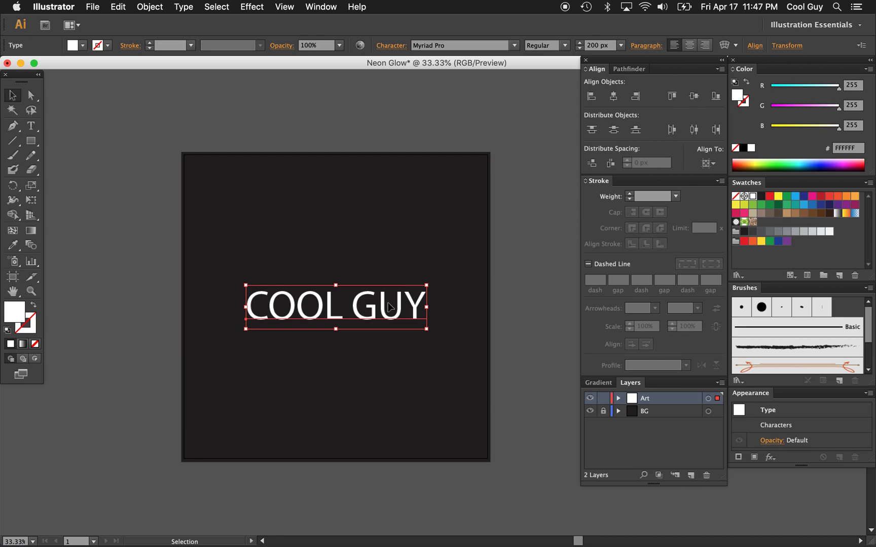
{"action": "mouse_move", "coordinate": [606, 45]}
{"action": "type", "text": "280"}
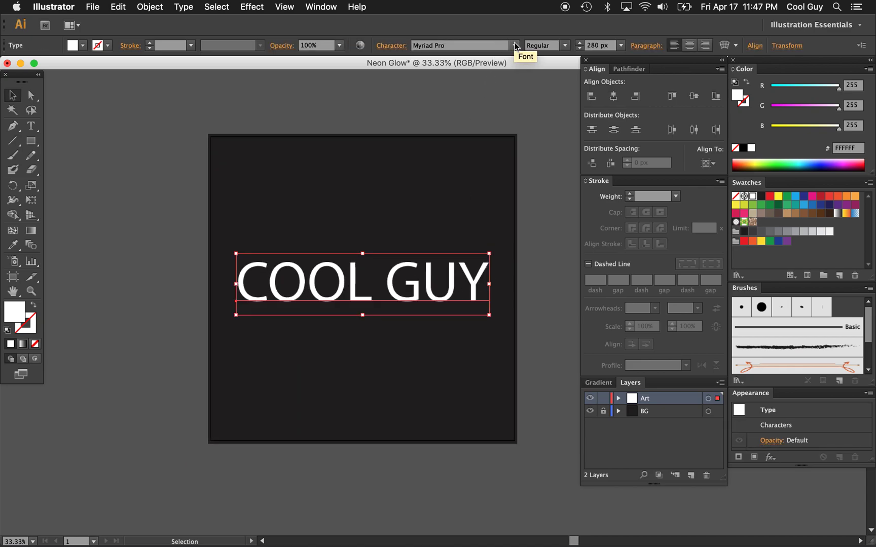
Set the COOL GUY text in Banco at 280 px and centre it horizontally.
{"action": "left_click", "coordinate": [391, 45]}
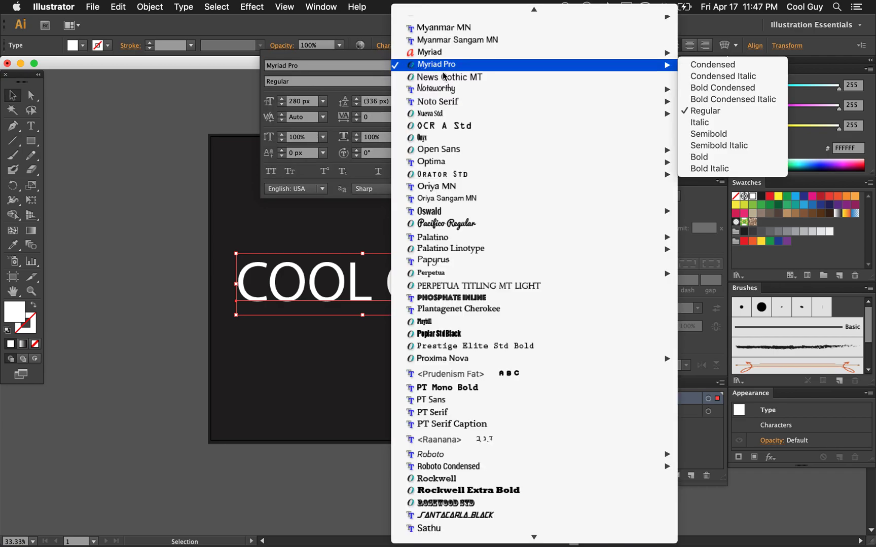
{"action": "mouse_move", "coordinate": [445, 68]}
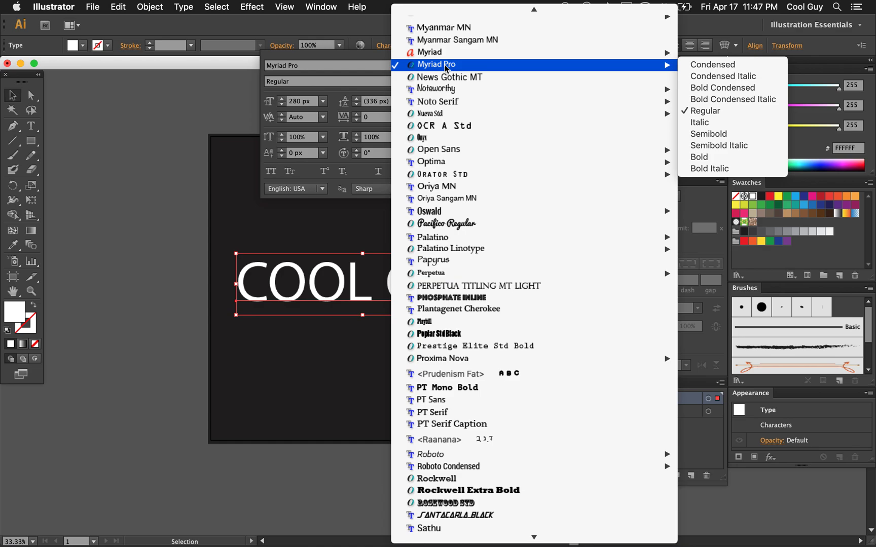
{"action": "left_click", "coordinate": [706, 111]}
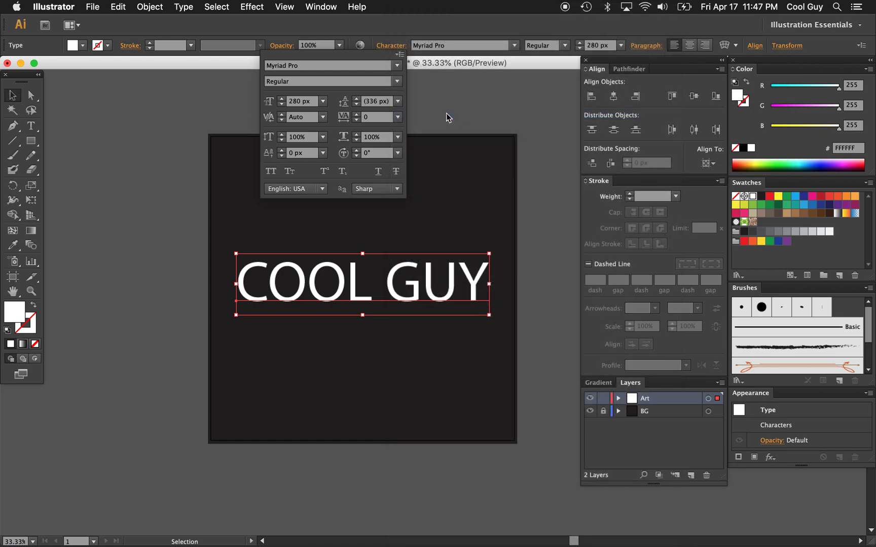
{"action": "left_click", "coordinate": [396, 65]}
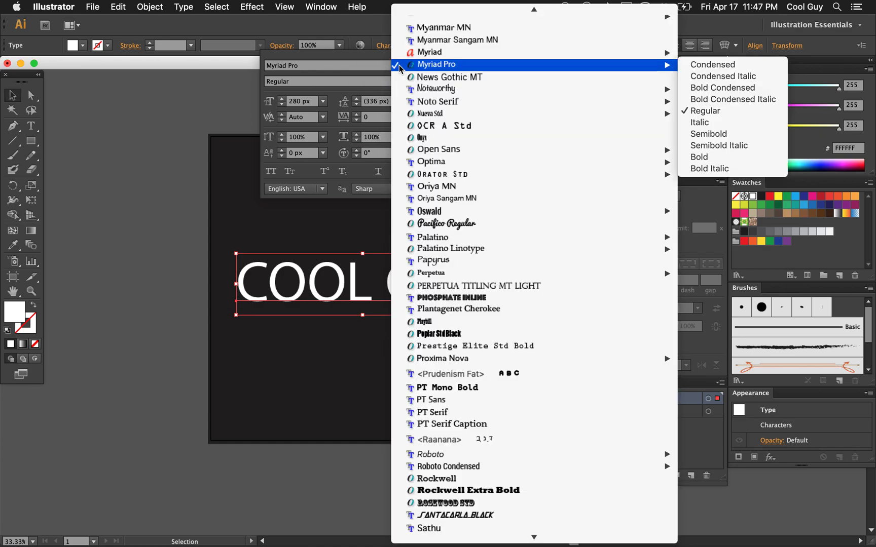
{"action": "left_click", "coordinate": [706, 111]}
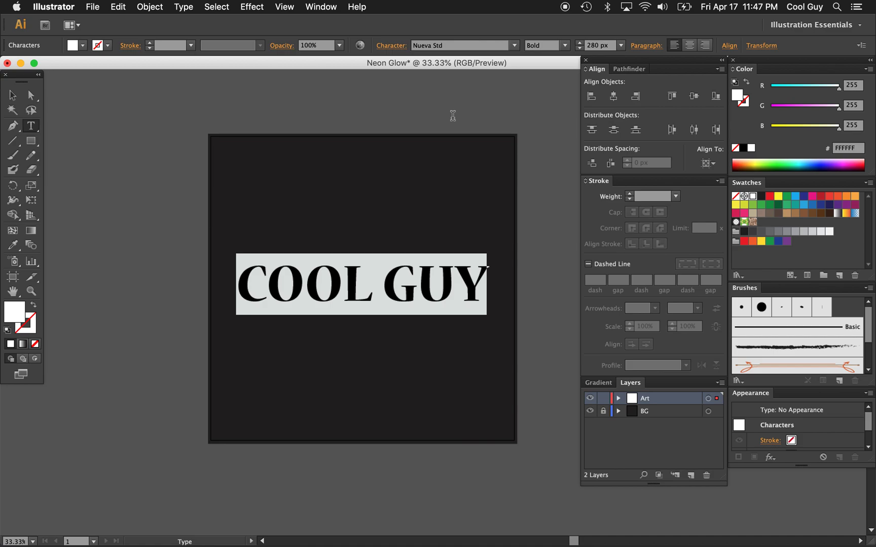
{"action": "mouse_move", "coordinate": [355, 268]}
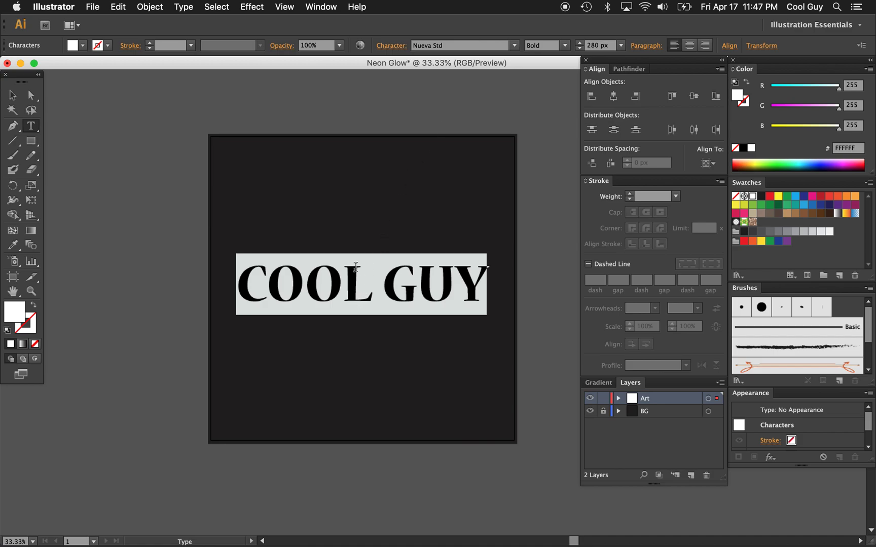
{"action": "mouse_move", "coordinate": [436, 155]}
{"action": "type", "text": "B"}
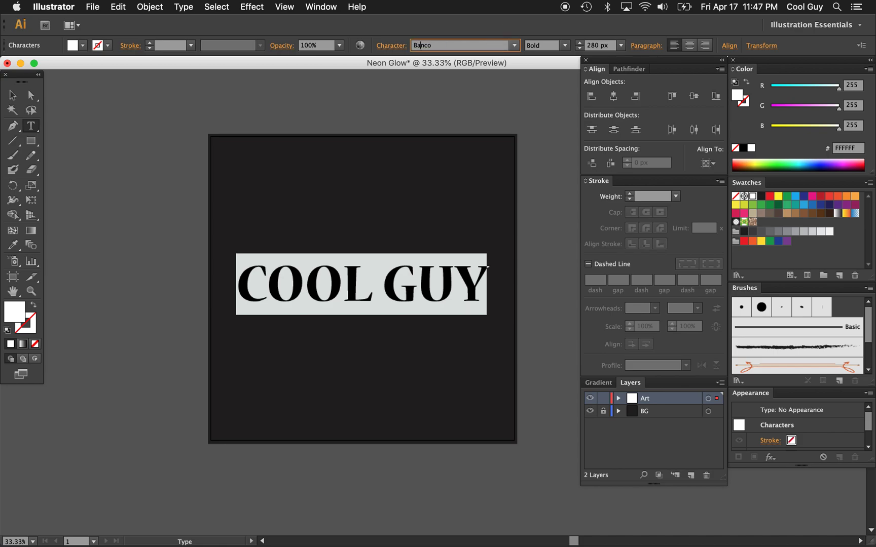
{"action": "left_click", "coordinate": [563, 45]}
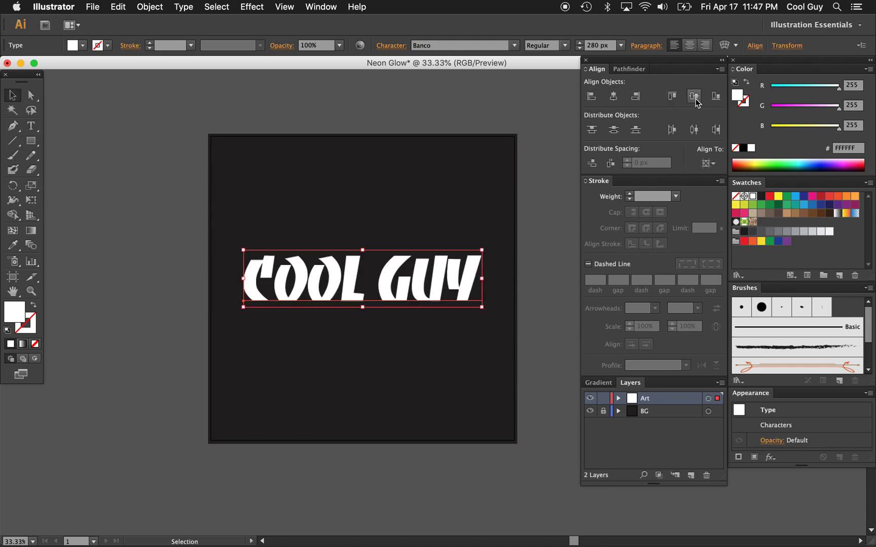
{"action": "left_click", "coordinate": [694, 96]}
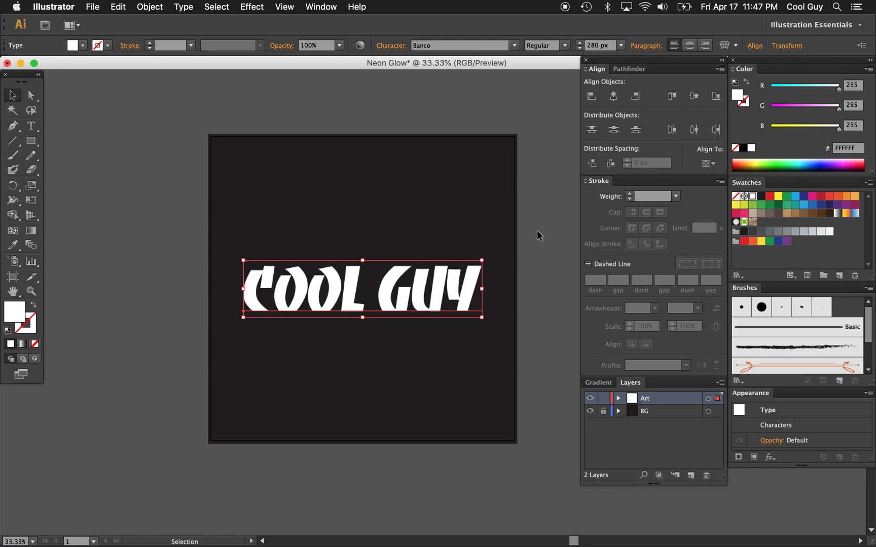
{"action": "mouse_move", "coordinate": [329, 277]}
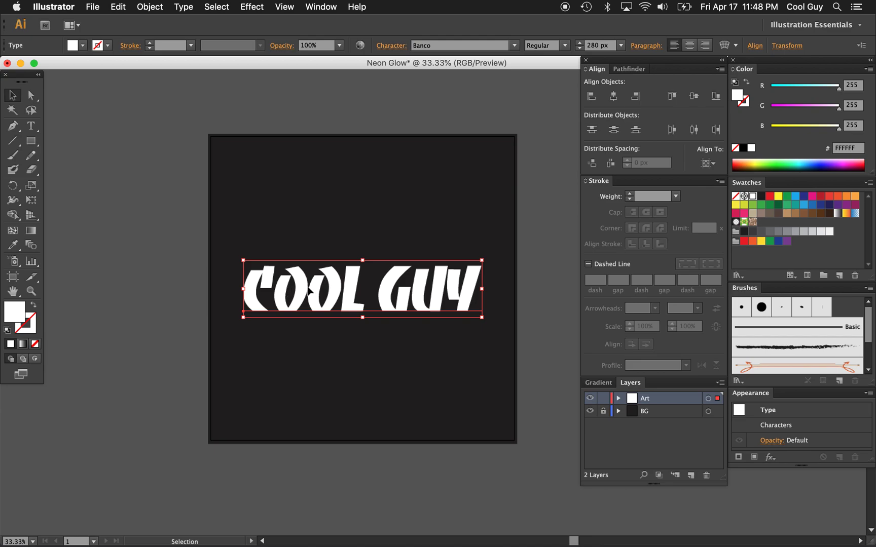
{"action": "mouse_move", "coordinate": [530, 252]}
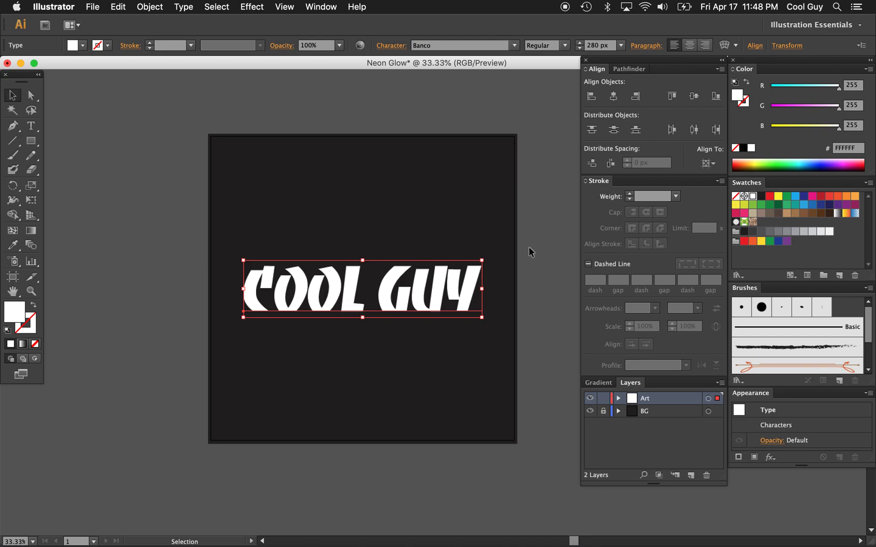
Convert the selected COOL GUY text into outline shapes with Create Outlines.
{"action": "left_click", "coordinate": [533, 251]}
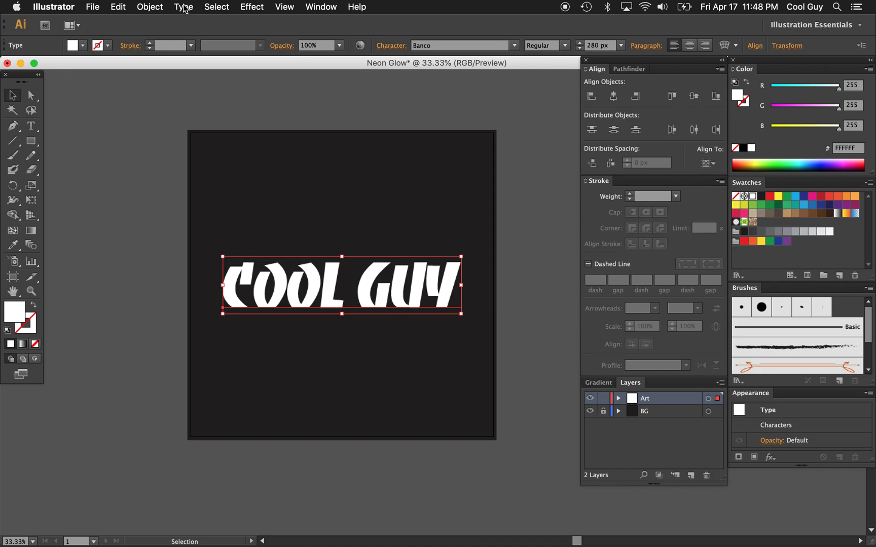
{"action": "left_click", "coordinate": [183, 6]}
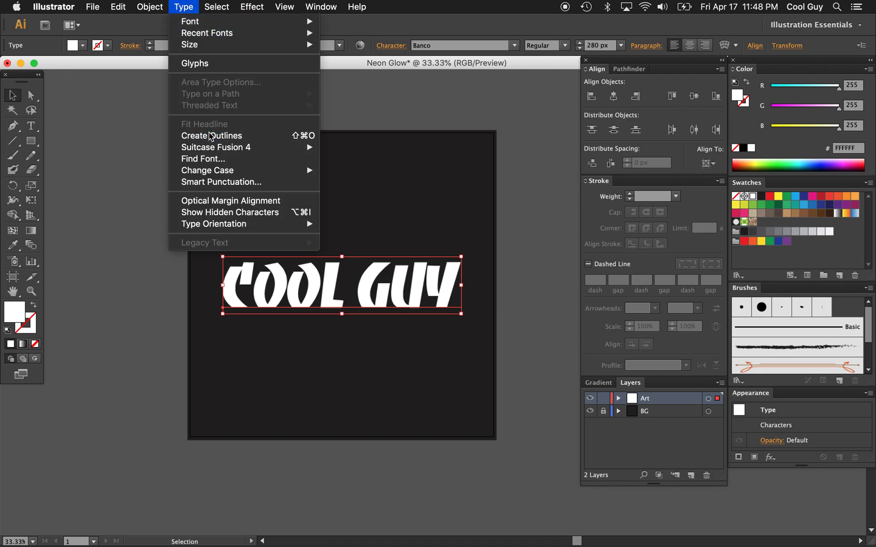
{"action": "left_click", "coordinate": [211, 136]}
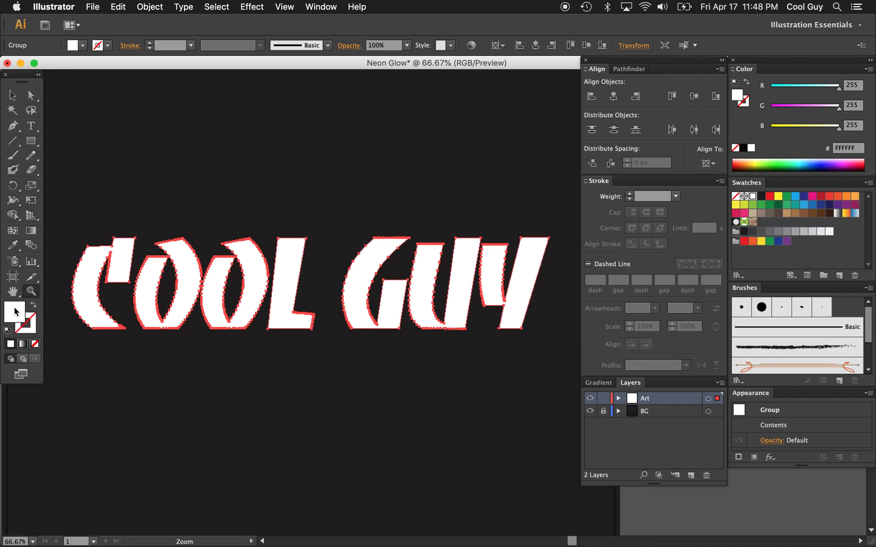
{"action": "mouse_move", "coordinate": [32, 307]}
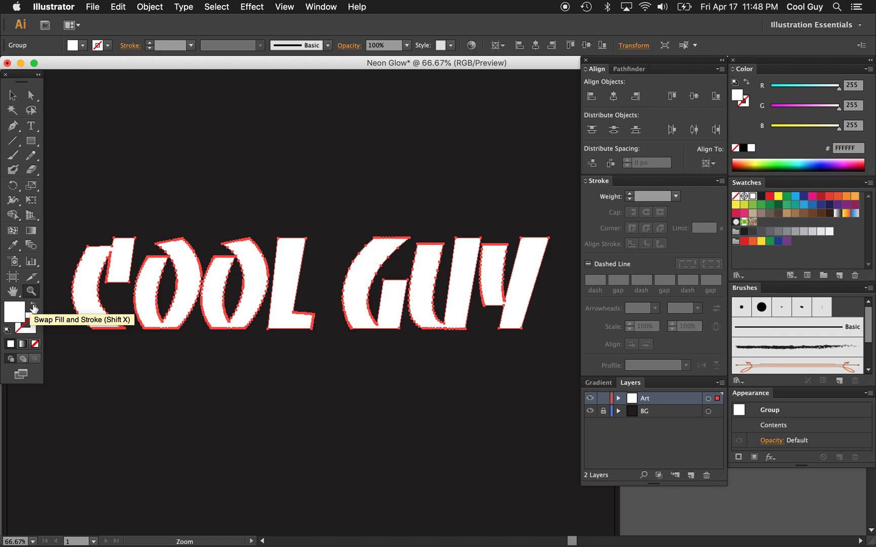
Swap fill and stroke so the letters have no fill and an 8 px white stroke.
{"action": "left_click", "coordinate": [32, 307]}
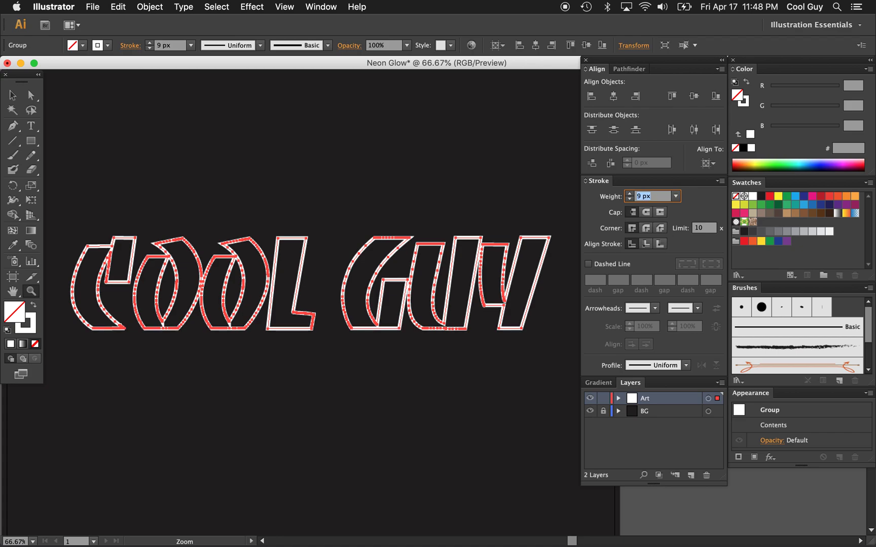
{"action": "left_click", "coordinate": [629, 199]}
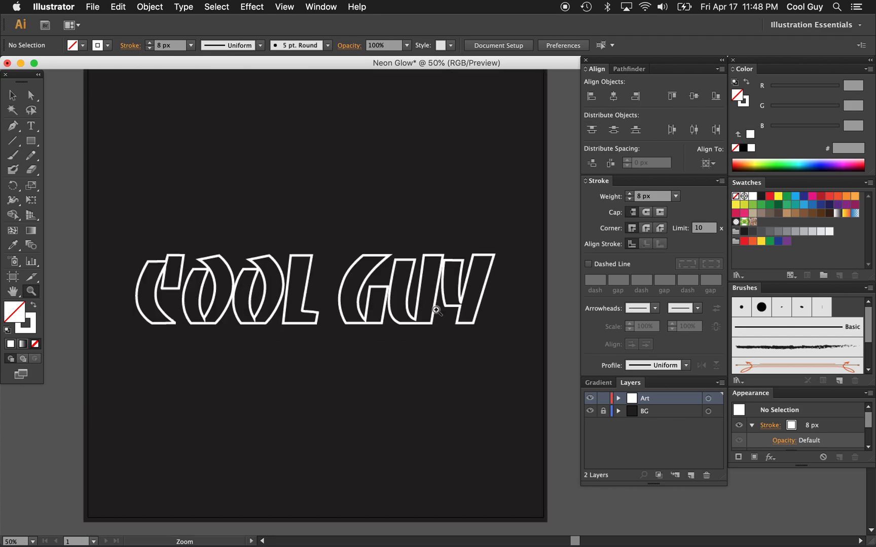
{"action": "left_click", "coordinate": [313, 288]}
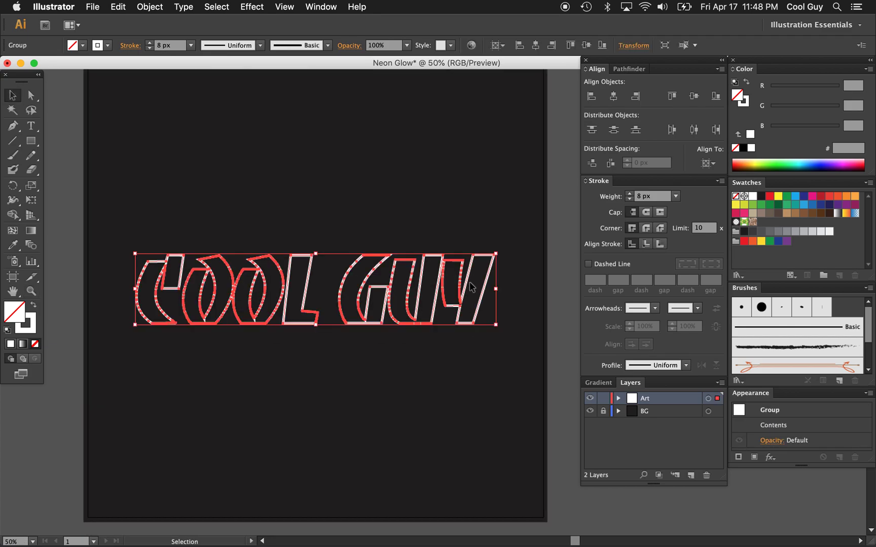
{"action": "left_click", "coordinate": [530, 219]}
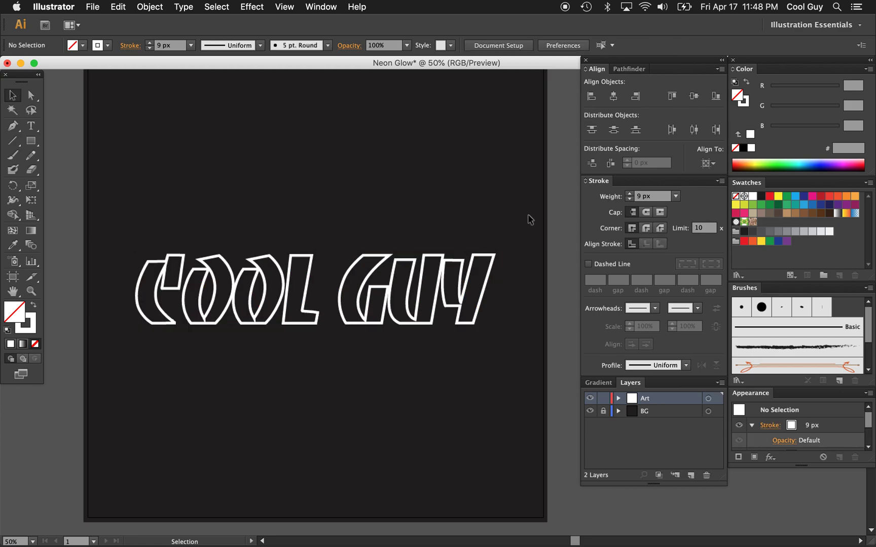
{"action": "left_click", "coordinate": [629, 199]}
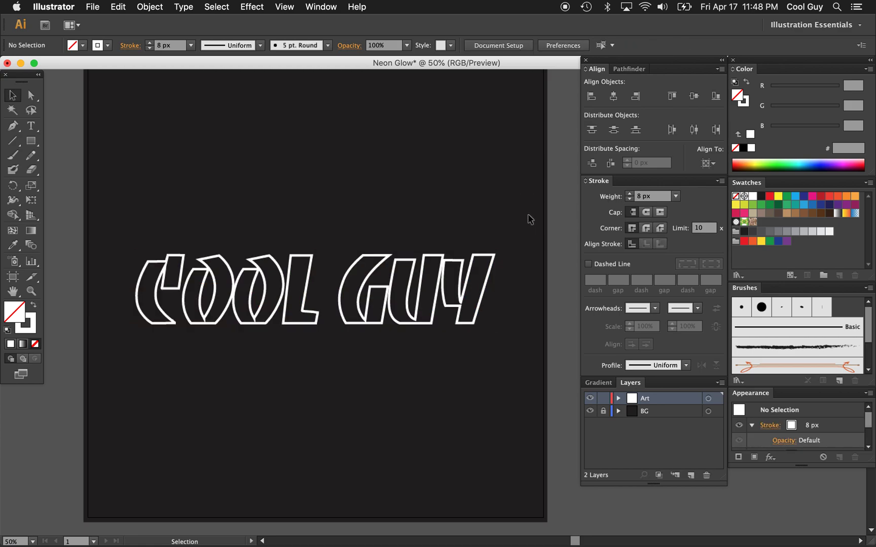
{"action": "mouse_move", "coordinate": [519, 232]}
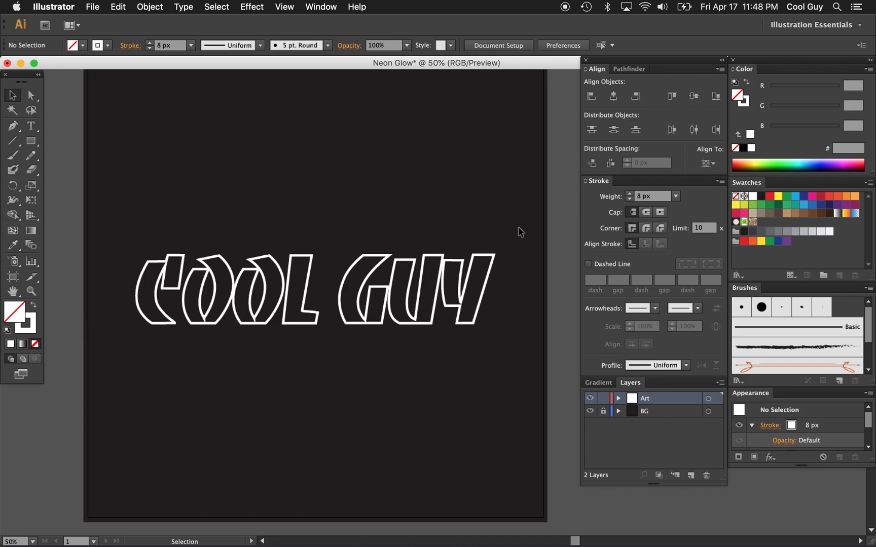
{"action": "mouse_move", "coordinate": [51, 317]}
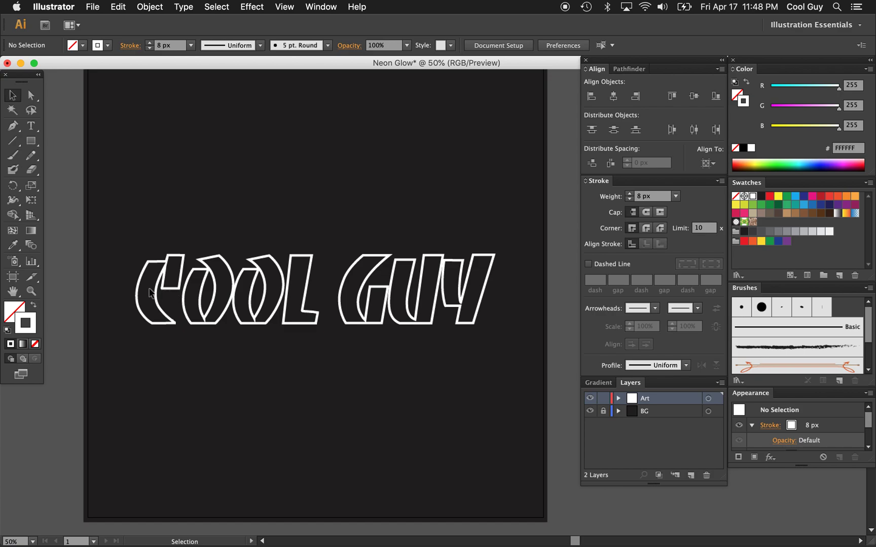
{"action": "mouse_move", "coordinate": [482, 312]}
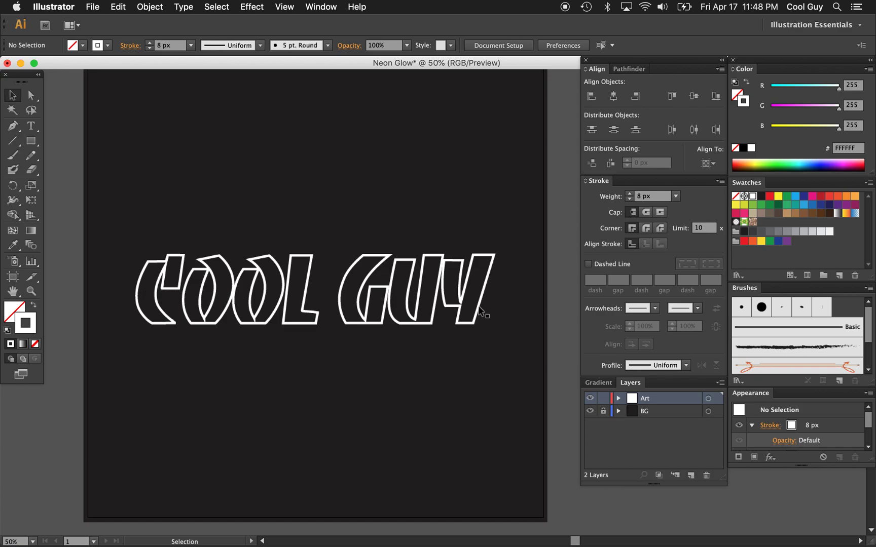
{"action": "mouse_move", "coordinate": [35, 323]}
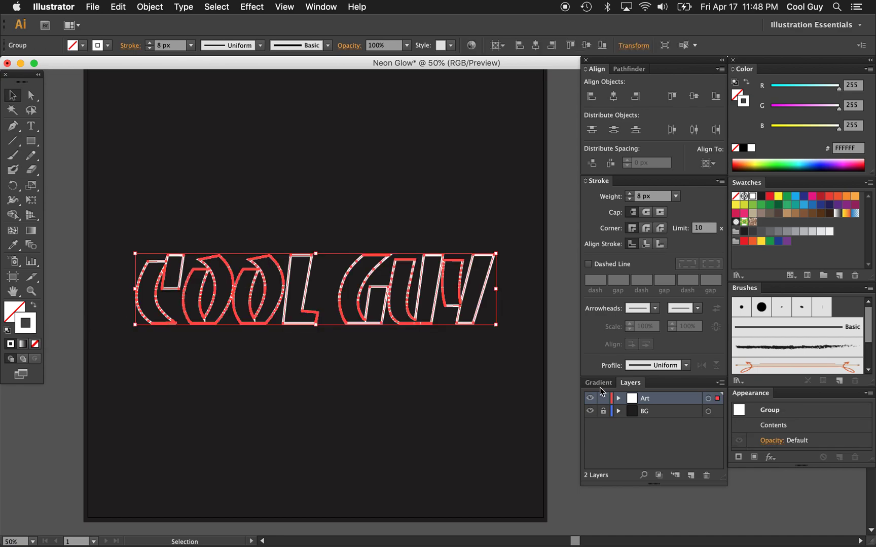
Apply a linear white-to-black gradient to the letter strokes and preview it.
{"action": "left_click", "coordinate": [598, 383]}
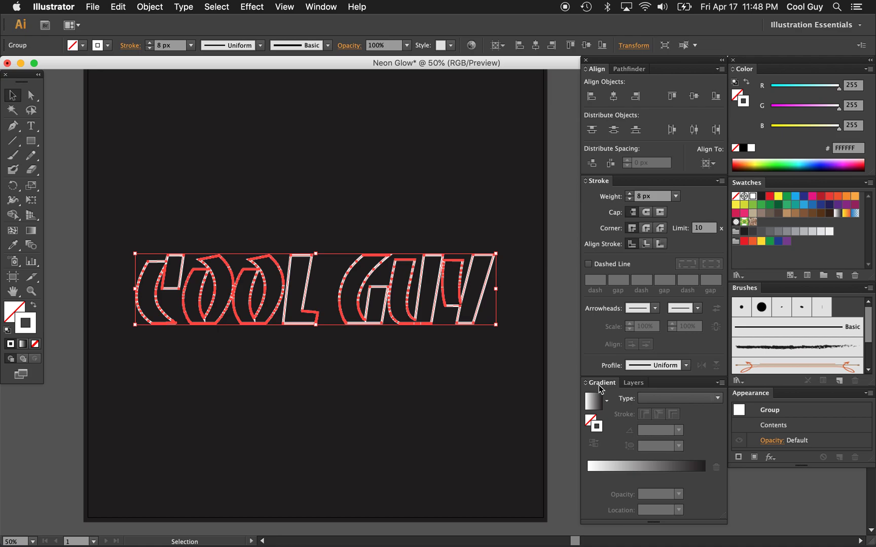
{"action": "left_click", "coordinate": [321, 6]}
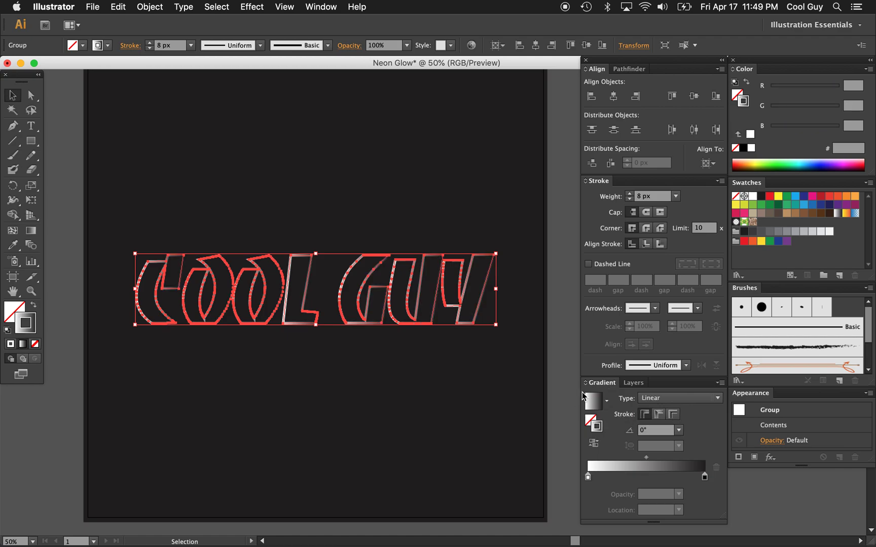
{"action": "left_click", "coordinate": [433, 349]}
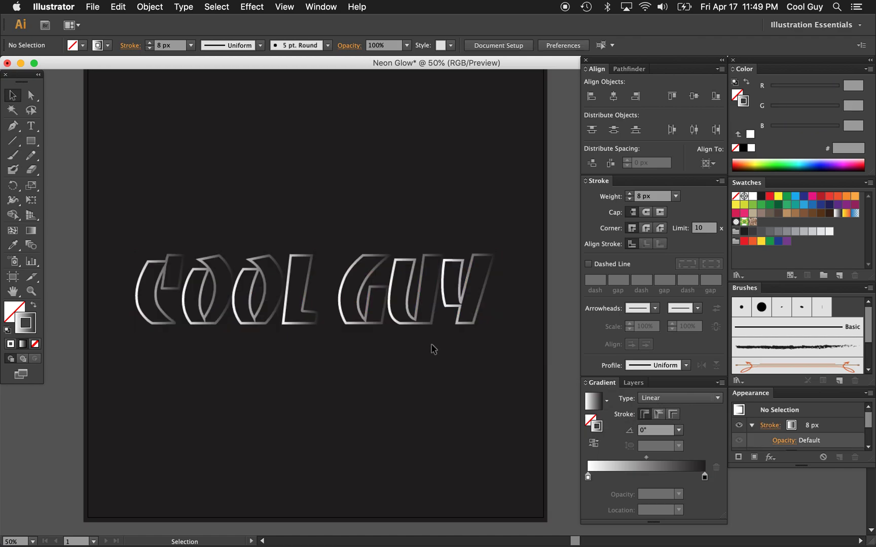
{"action": "mouse_move", "coordinate": [141, 278]}
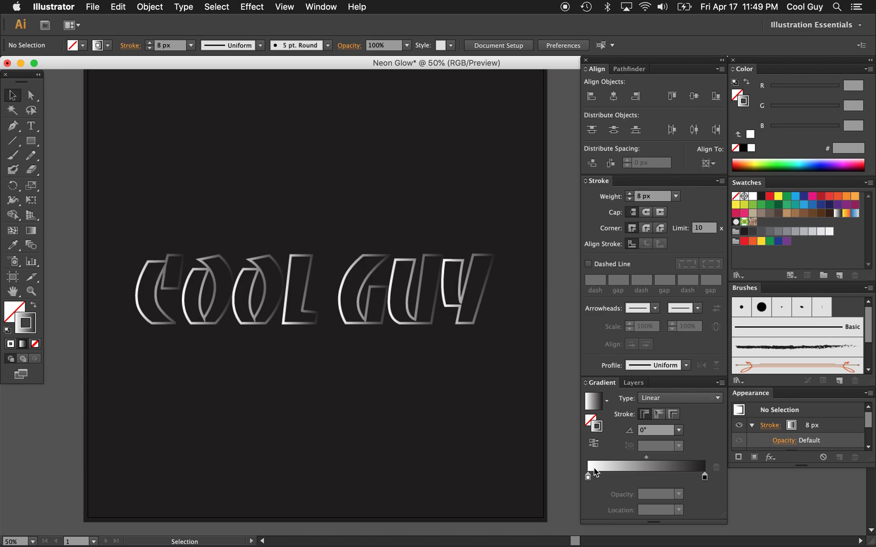
{"action": "mouse_move", "coordinate": [268, 299]}
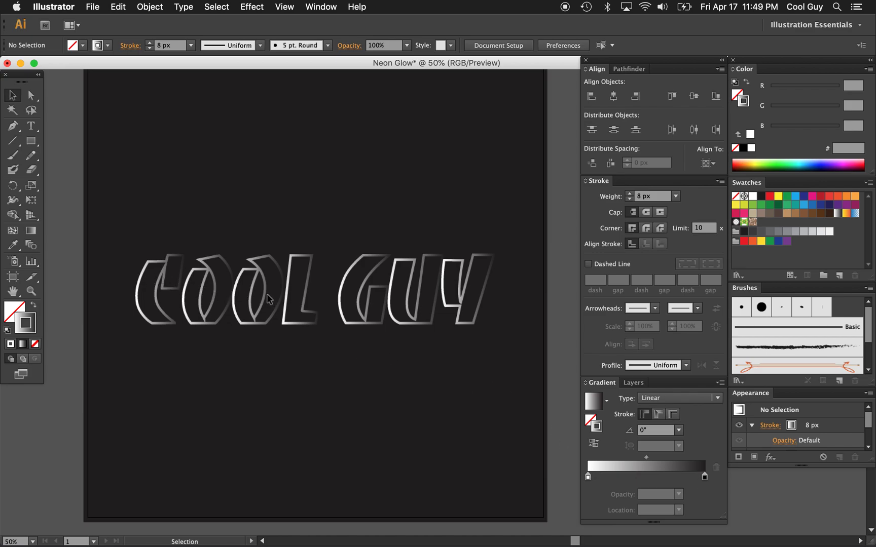
{"action": "mouse_move", "coordinate": [141, 294]}
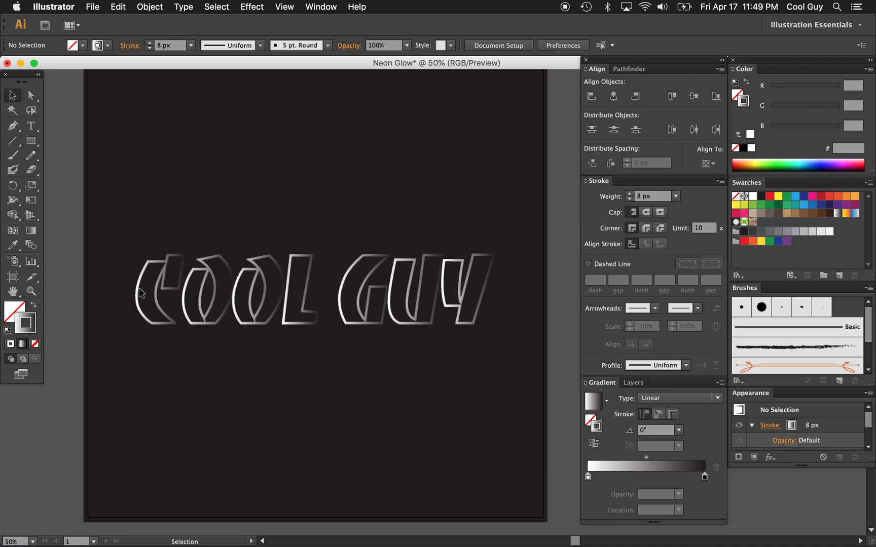
{"action": "mouse_move", "coordinate": [142, 296]}
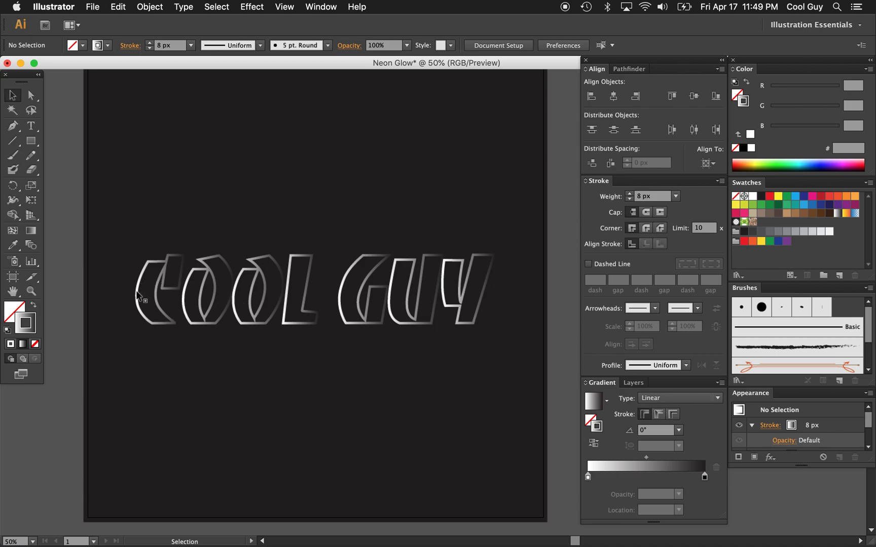
{"action": "mouse_move", "coordinate": [486, 298]}
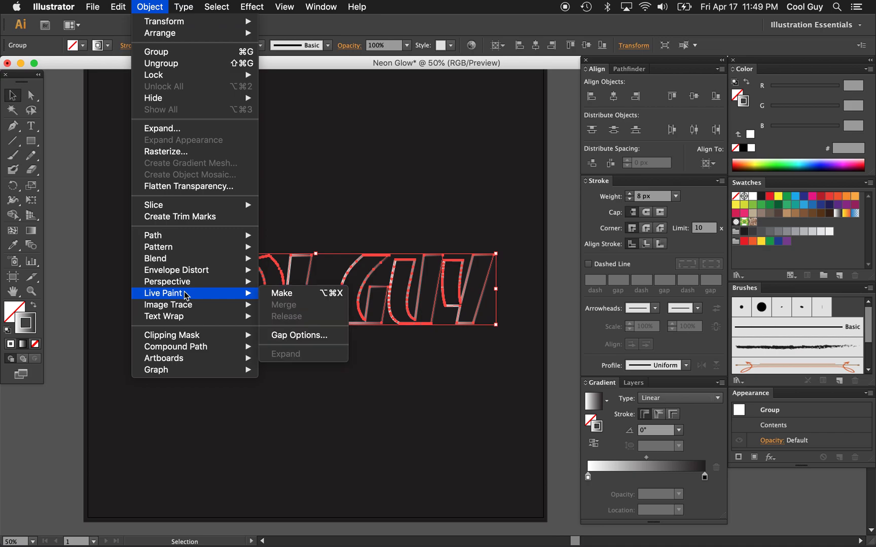
{"action": "mouse_move", "coordinate": [175, 346]}
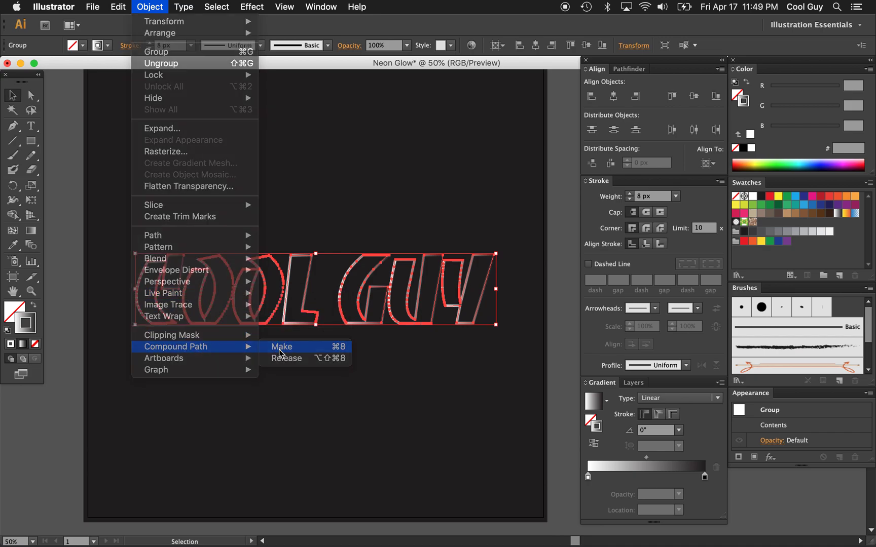
Make the letters one compound path so the gradient stroke spans the whole word.
{"action": "left_click", "coordinate": [280, 347]}
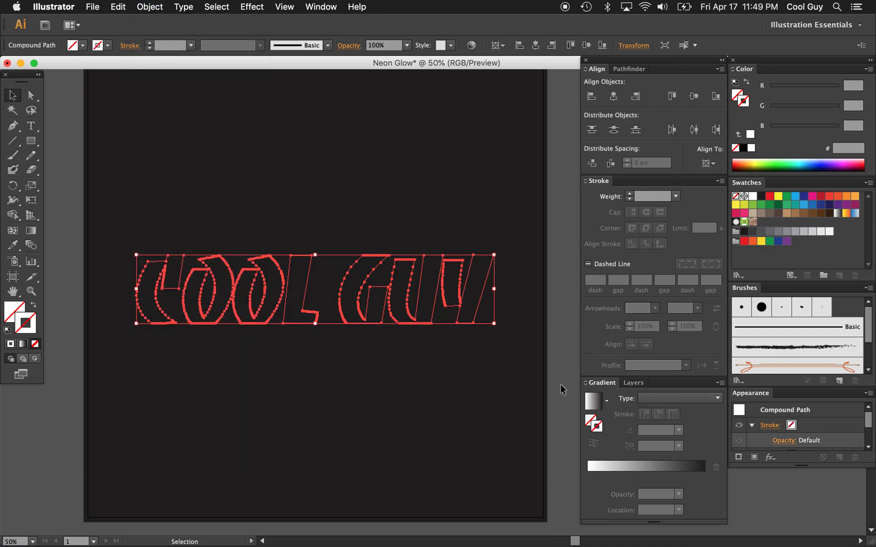
{"action": "left_click", "coordinate": [651, 197]}
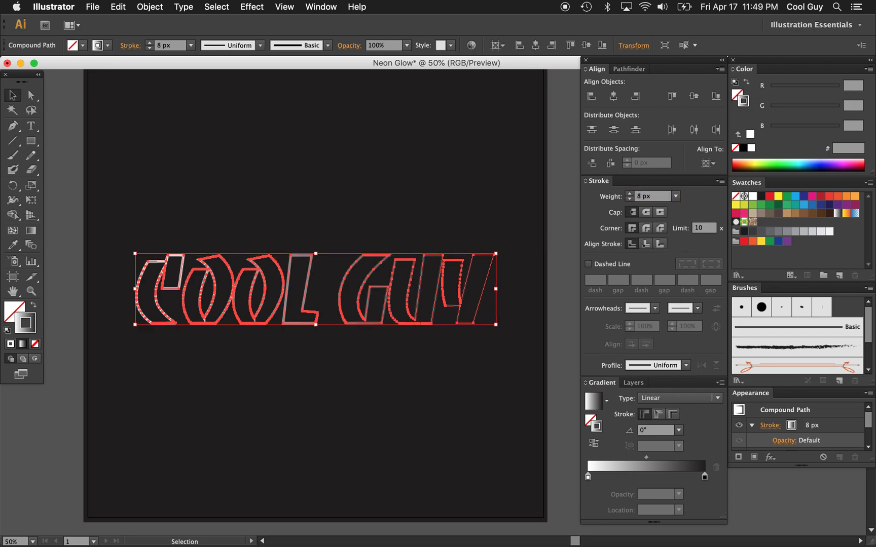
{"action": "left_click", "coordinate": [448, 349]}
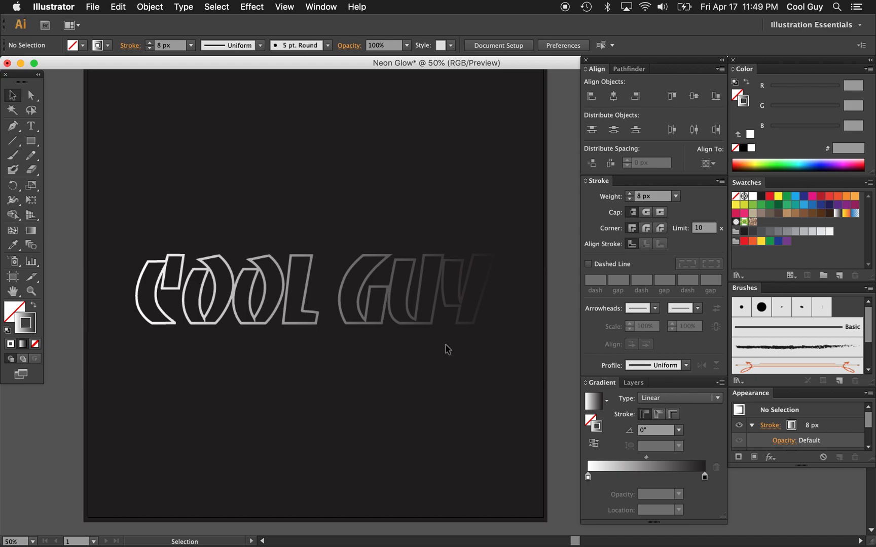
{"action": "mouse_move", "coordinate": [150, 301]}
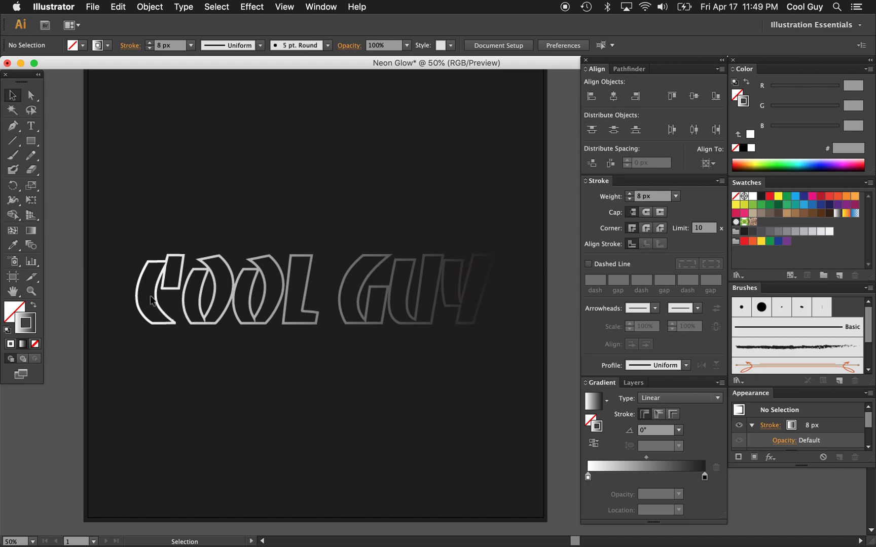
{"action": "mouse_move", "coordinate": [467, 301]}
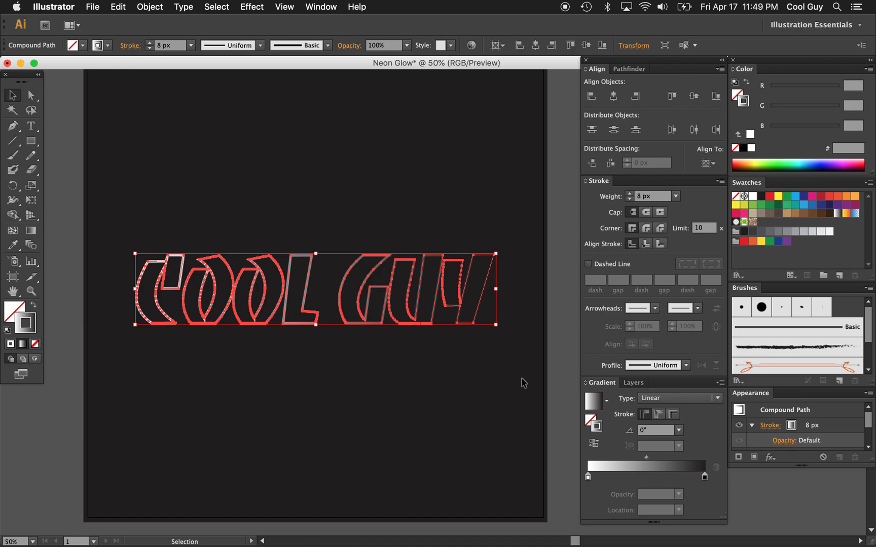
{"action": "mouse_move", "coordinate": [612, 472]}
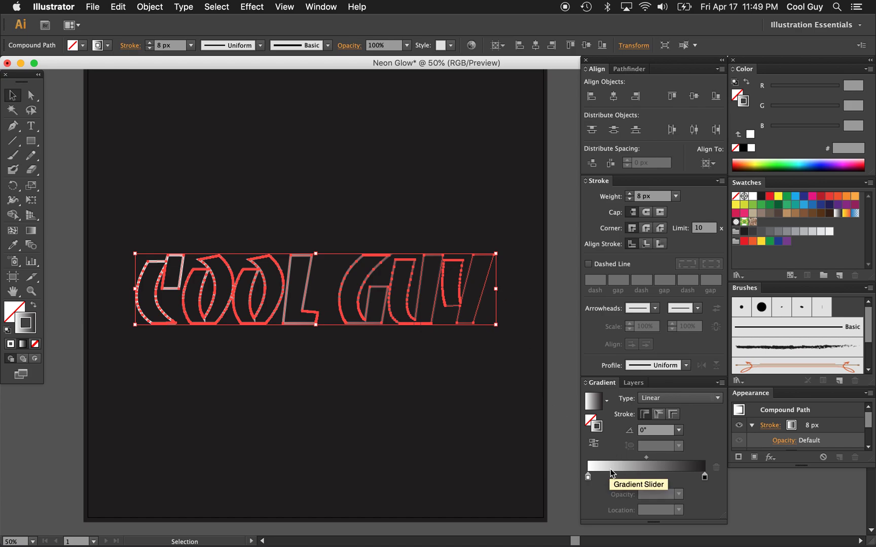
{"action": "mouse_move", "coordinate": [736, 299]}
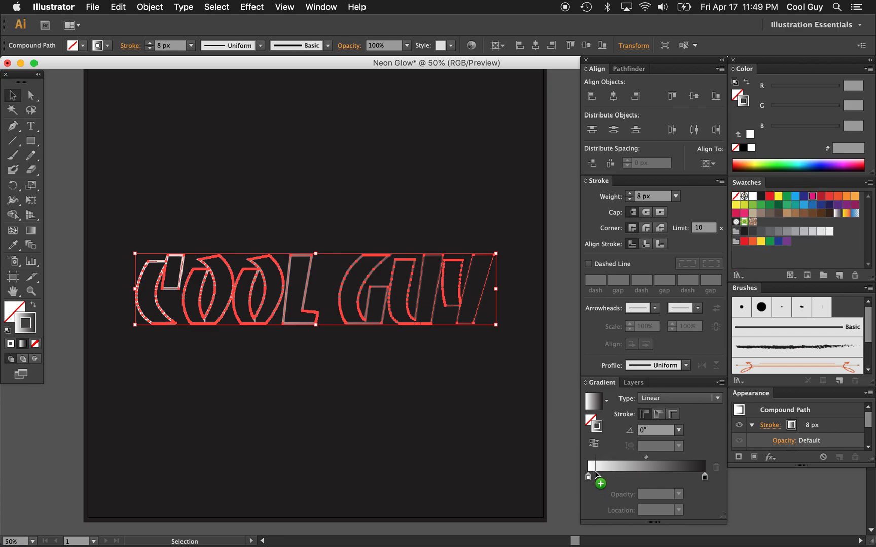
Colour the gradient stops pink through blue and add stops for a rainbow stroke.
{"action": "left_click", "coordinate": [590, 476]}
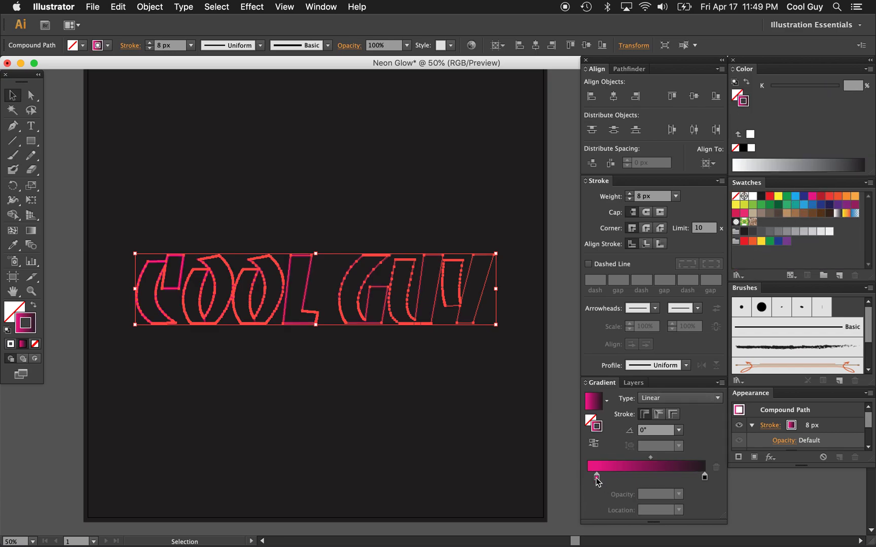
{"action": "left_click", "coordinate": [588, 477]}
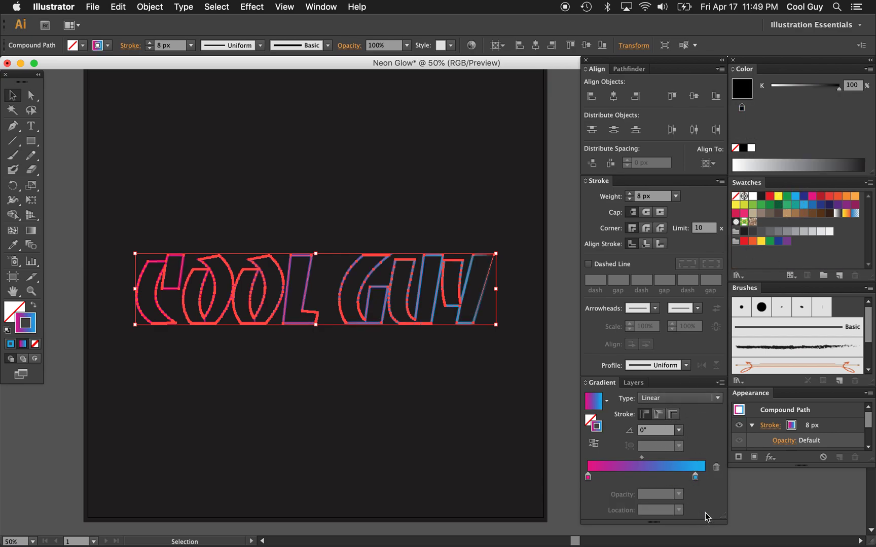
{"action": "left_click", "coordinate": [704, 477]}
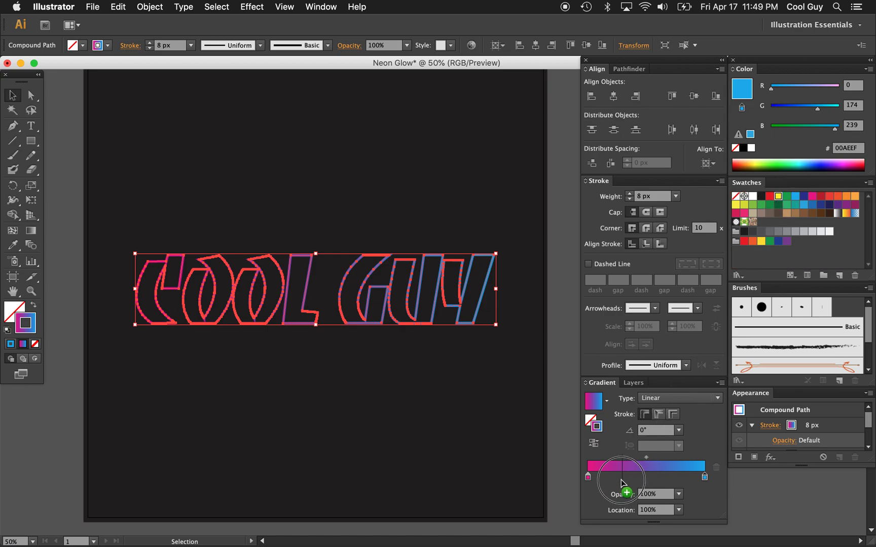
{"action": "left_click", "coordinate": [799, 206]}
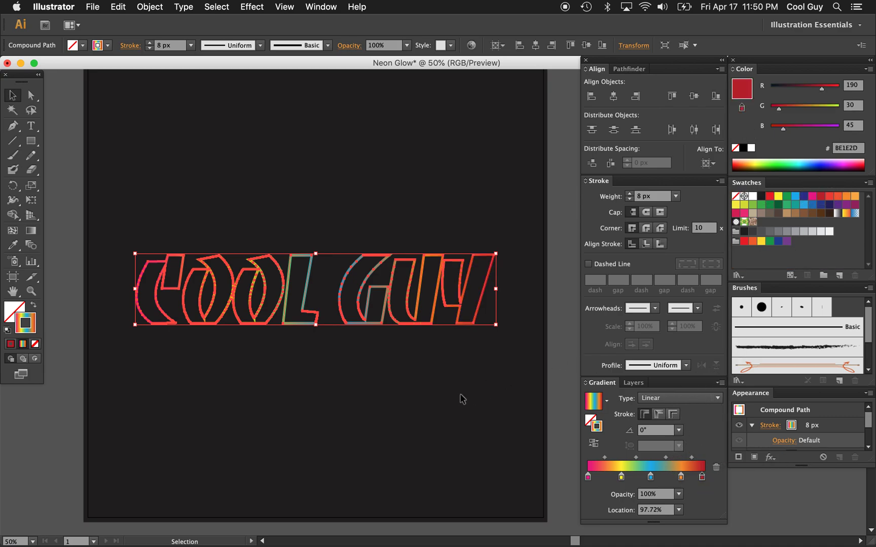
{"action": "left_click", "coordinate": [461, 399]}
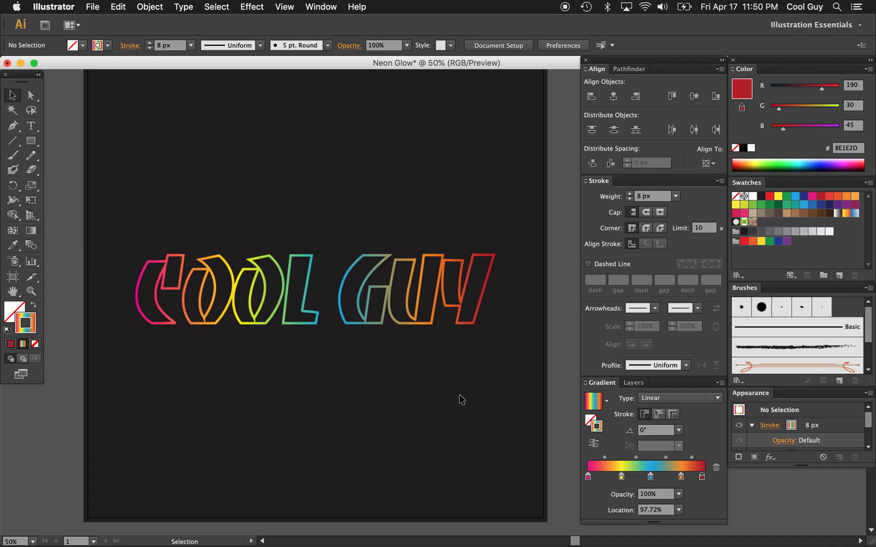
{"action": "mouse_move", "coordinate": [580, 450]}
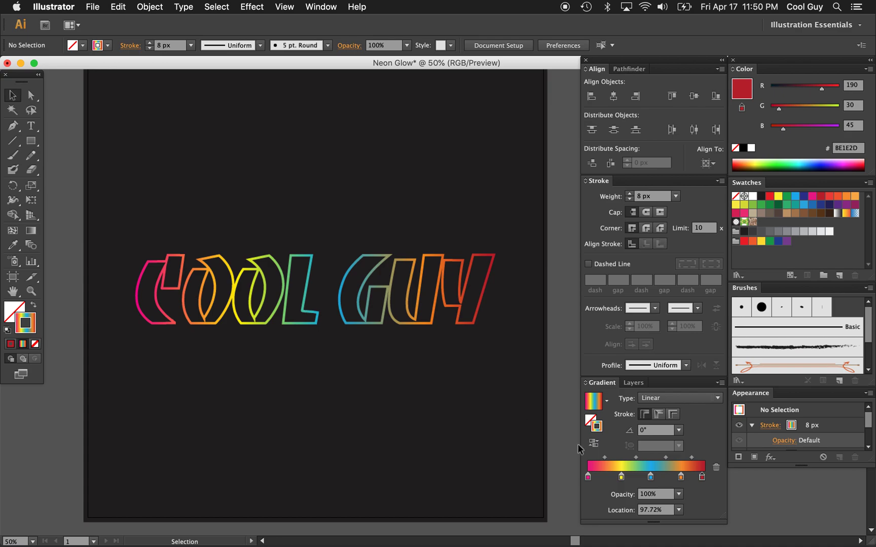
{"action": "left_click", "coordinate": [601, 465]}
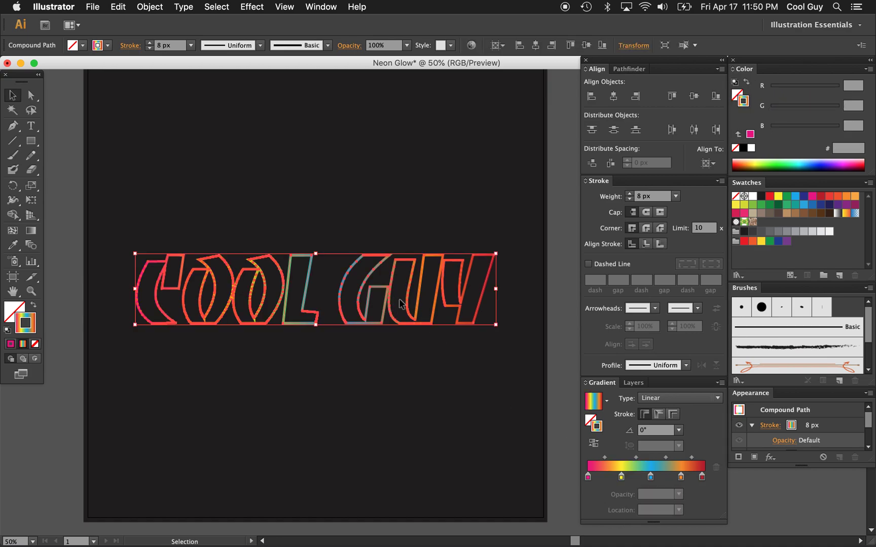
{"action": "left_click", "coordinate": [503, 212]}
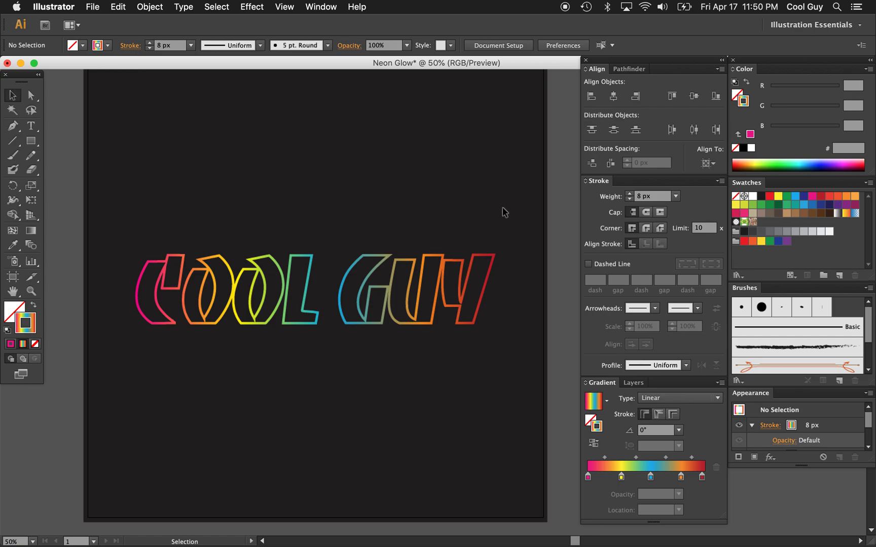
{"action": "mouse_move", "coordinate": [511, 231]}
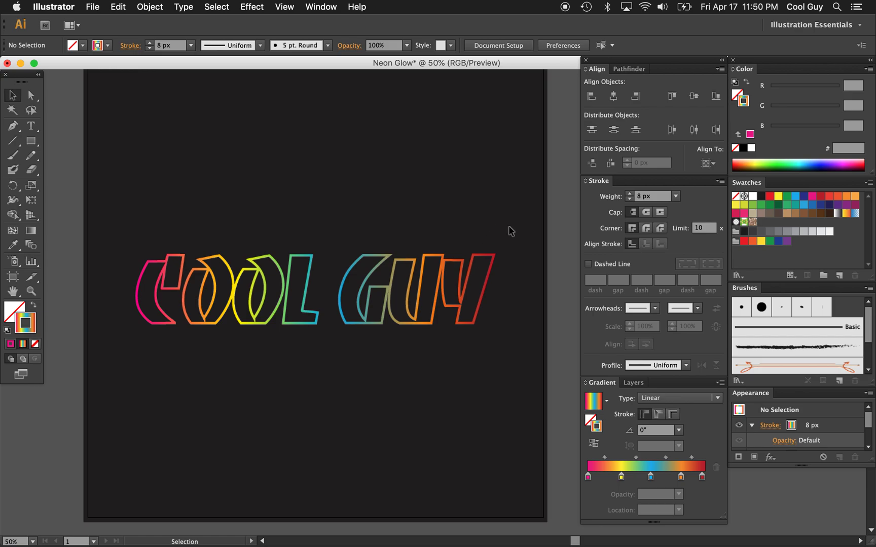
{"action": "mouse_move", "coordinate": [491, 268]}
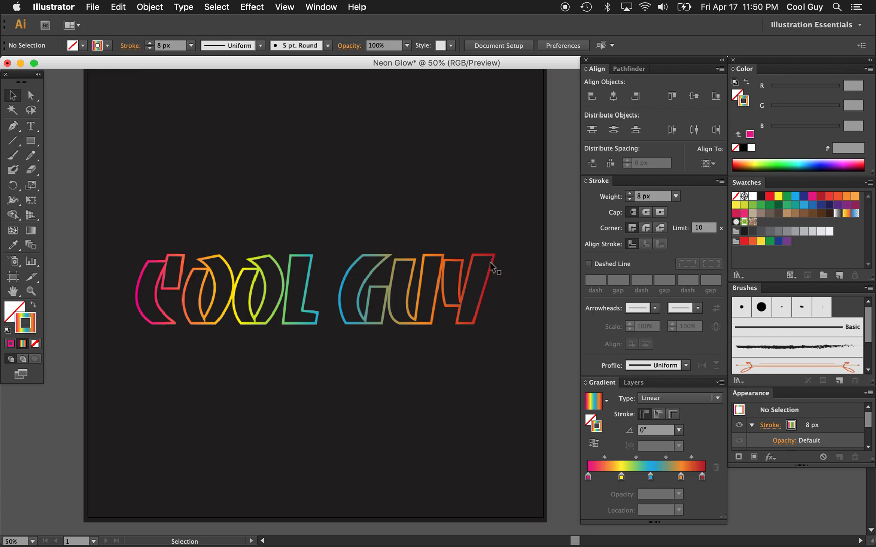
{"action": "mouse_move", "coordinate": [515, 236]}
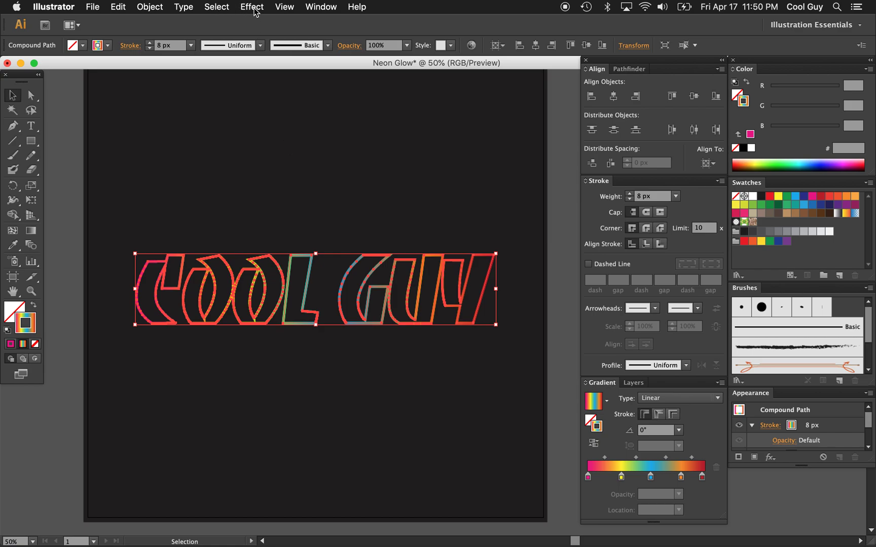
Apply an 80 px Gaussian Blur to the rainbow COOL GUY outlines.
{"action": "left_click", "coordinate": [251, 7]}
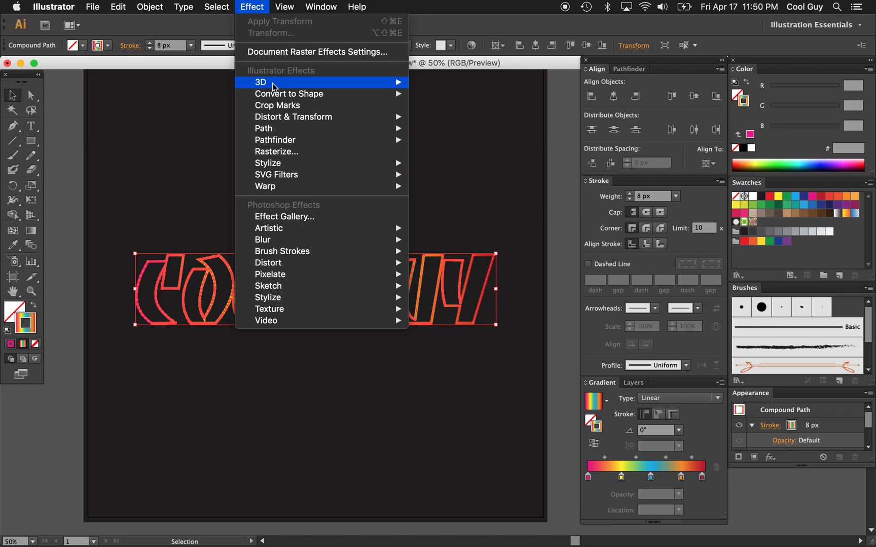
{"action": "mouse_move", "coordinate": [263, 239]}
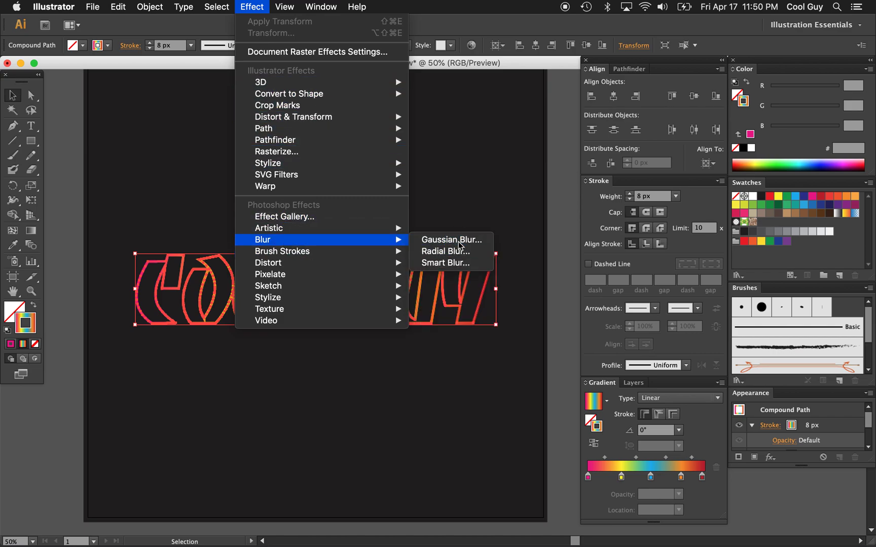
{"action": "left_click", "coordinate": [450, 240]}
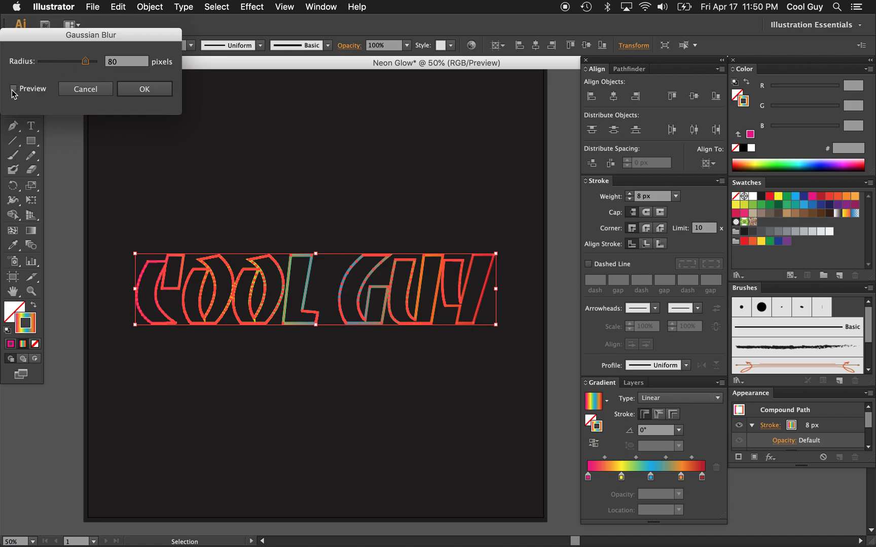
{"action": "left_click", "coordinate": [14, 88]}
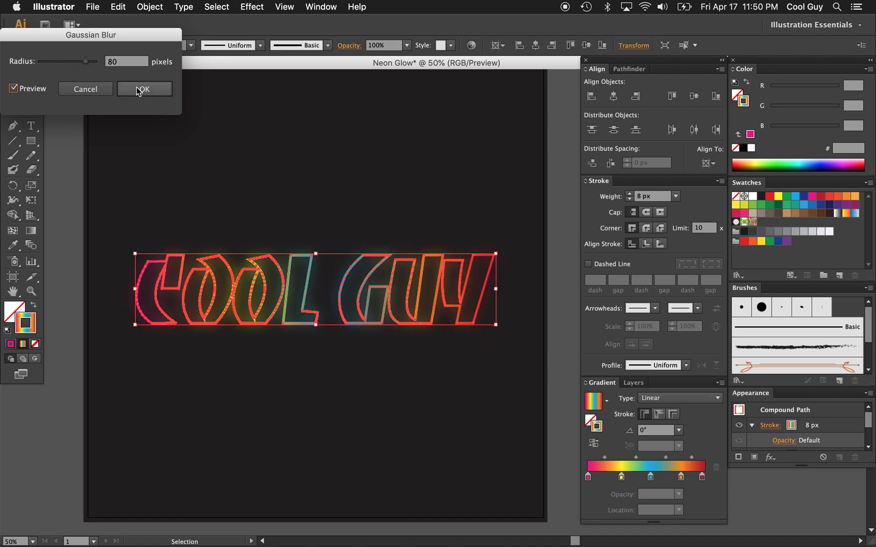
{"action": "left_click", "coordinate": [144, 88]}
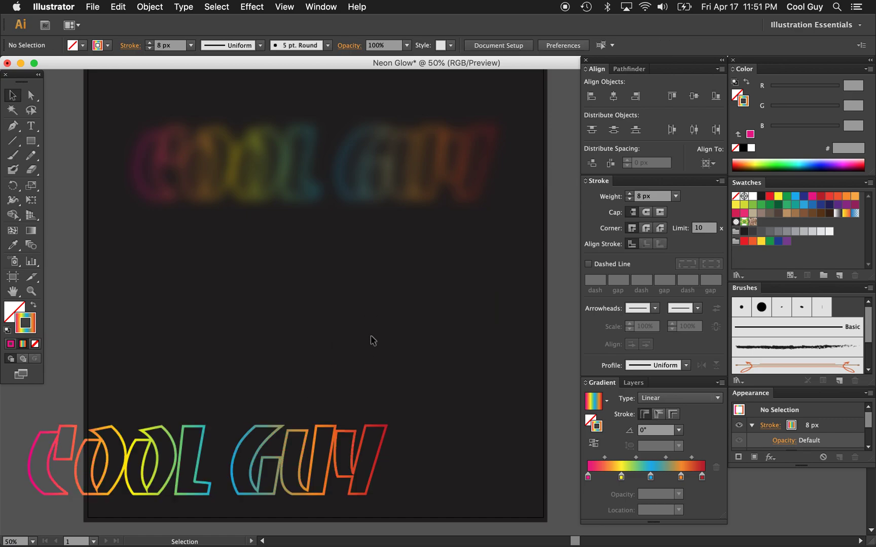
{"action": "mouse_move", "coordinate": [401, 174]}
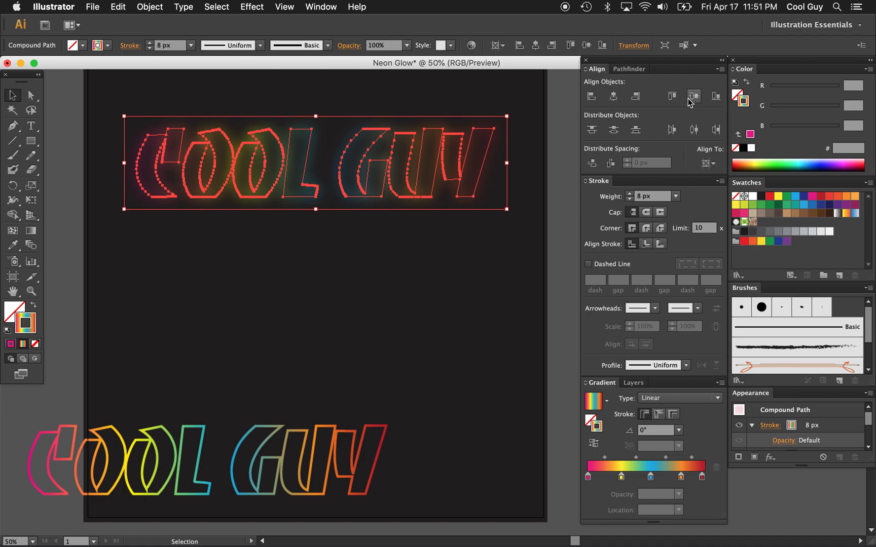
Align the blurred glow copy to the artboard's vertical and horizontal centre.
{"action": "left_click", "coordinate": [692, 97]}
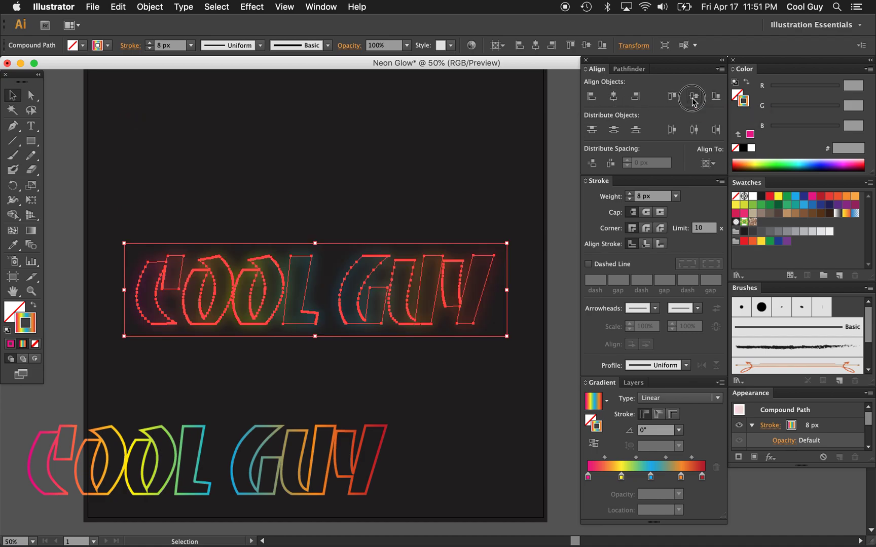
{"action": "left_click", "coordinate": [693, 96]}
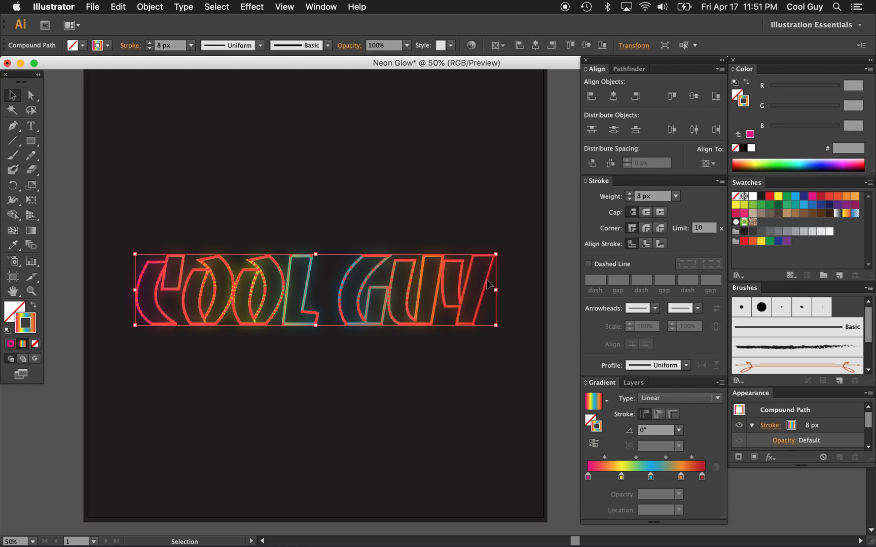
{"action": "mouse_move", "coordinate": [752, 207]}
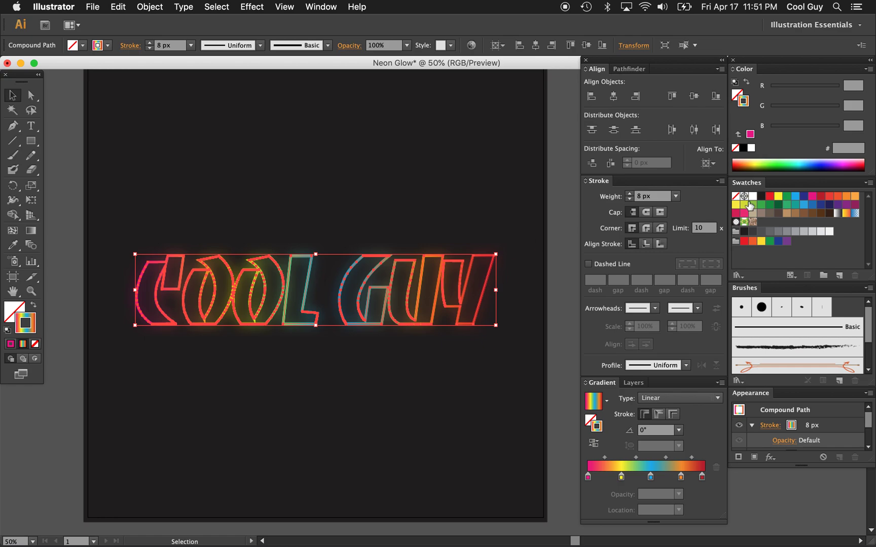
Give the letter outlines a white stroke and deselect to preview the core lines.
{"action": "left_click", "coordinate": [751, 196]}
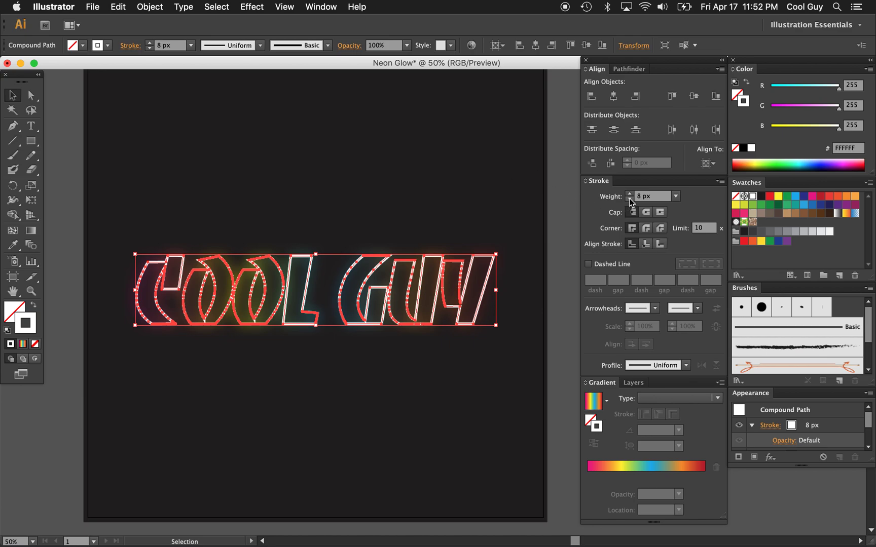
{"action": "left_click", "coordinate": [630, 199]}
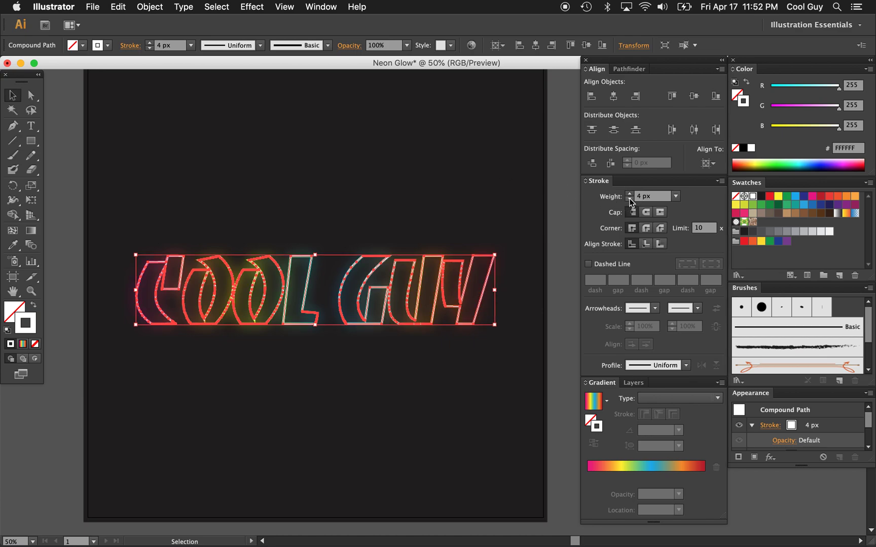
{"action": "left_click", "coordinate": [526, 229]}
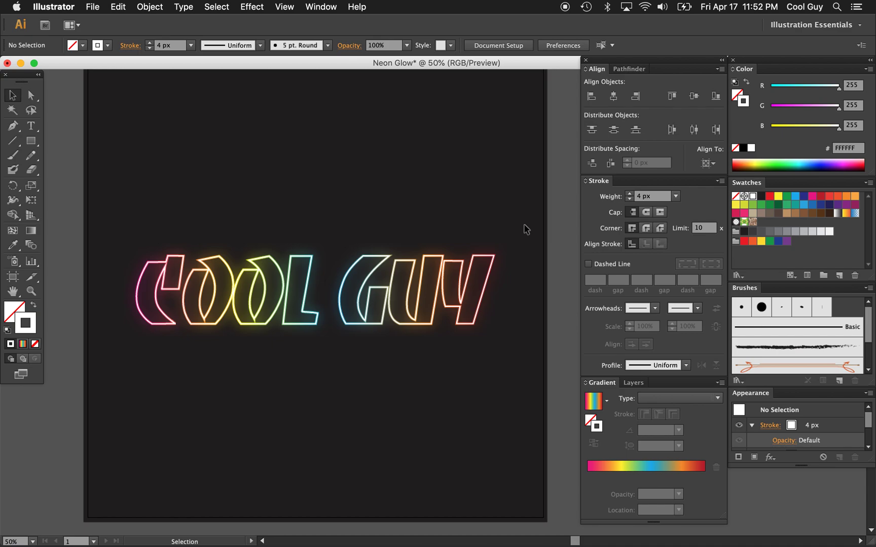
Thin the white core lines to 3 px and apply the tapered Width Profile 2.
{"action": "left_click", "coordinate": [459, 307]}
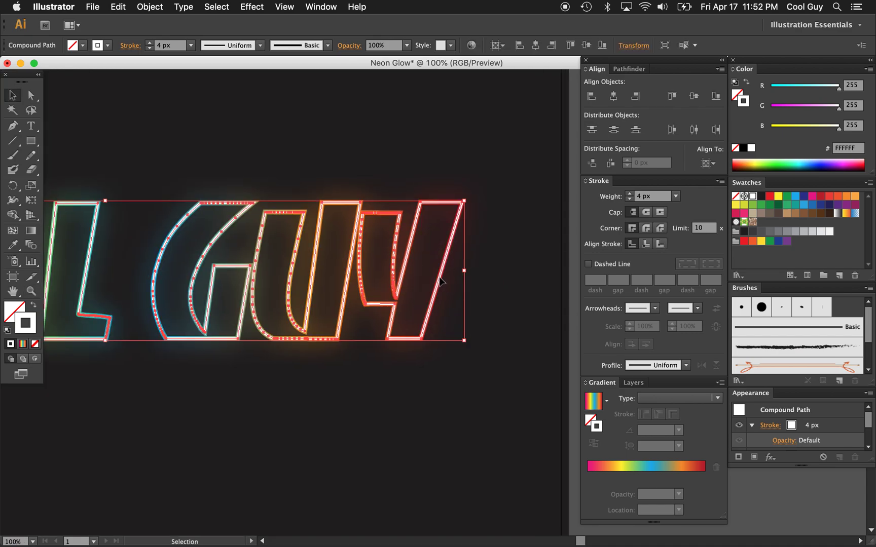
{"action": "left_click", "coordinate": [629, 199]}
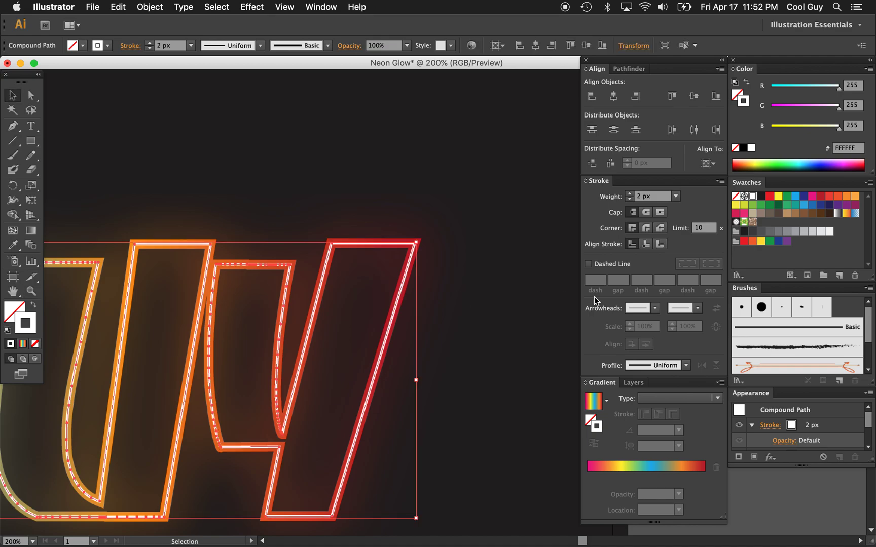
{"action": "left_click", "coordinate": [685, 365]}
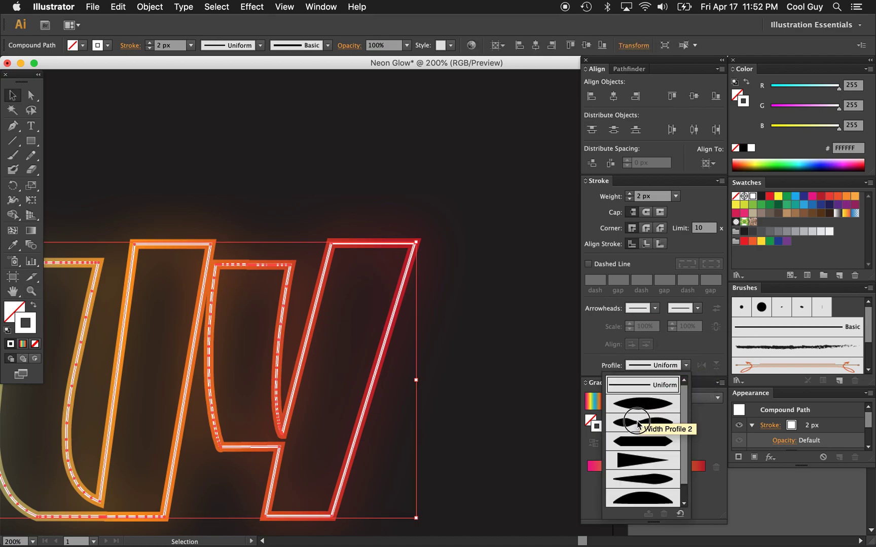
{"action": "left_click", "coordinate": [642, 416]}
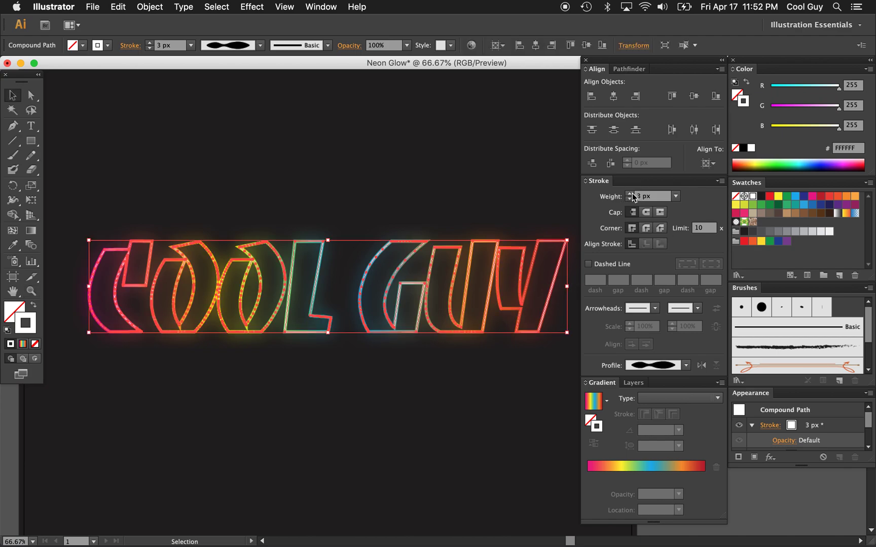
{"action": "left_click", "coordinate": [513, 185]}
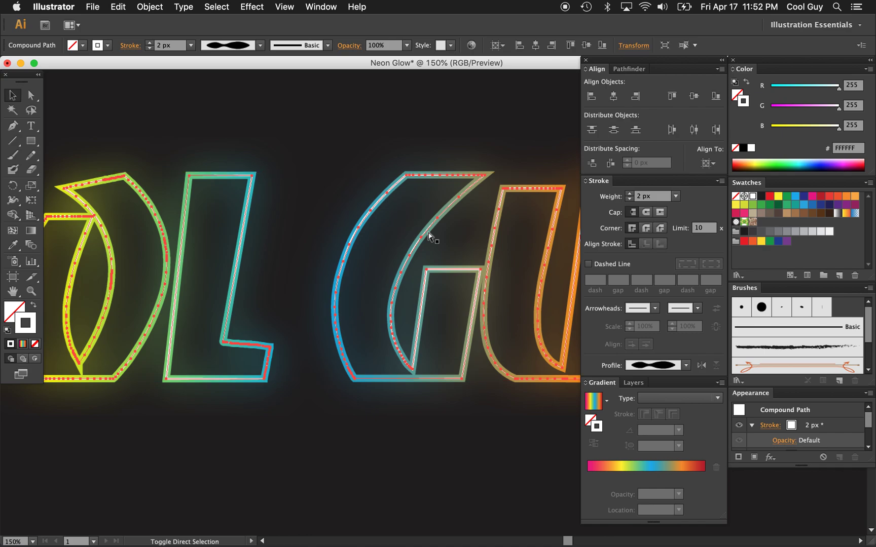
Stroke the offset letter copy near-black at 10 px with rounded ends.
{"action": "left_click", "coordinate": [13, 94]}
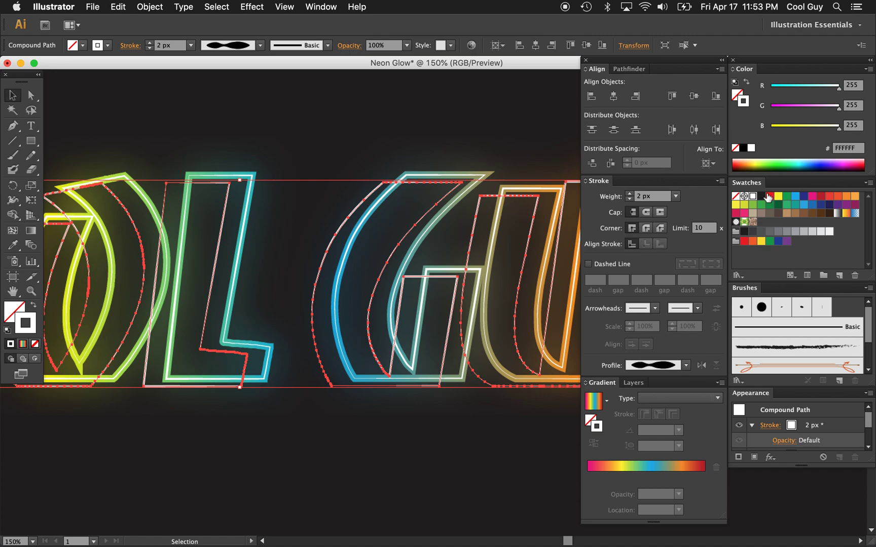
{"action": "left_click", "coordinate": [761, 196]}
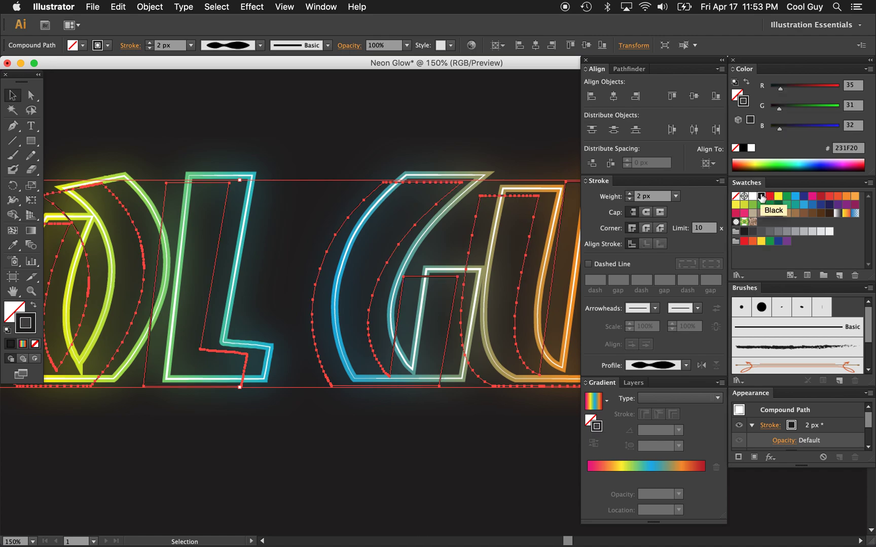
{"action": "left_click", "coordinate": [407, 459]}
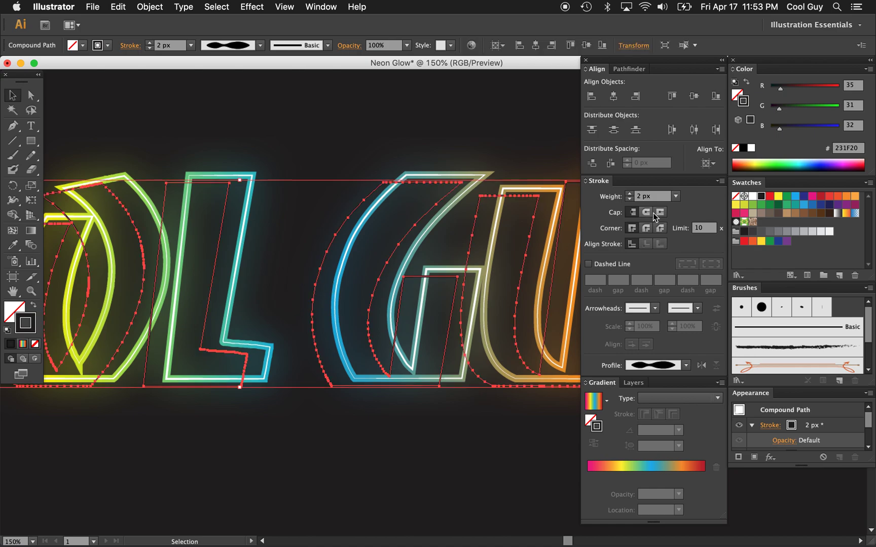
{"action": "left_click", "coordinate": [629, 194]}
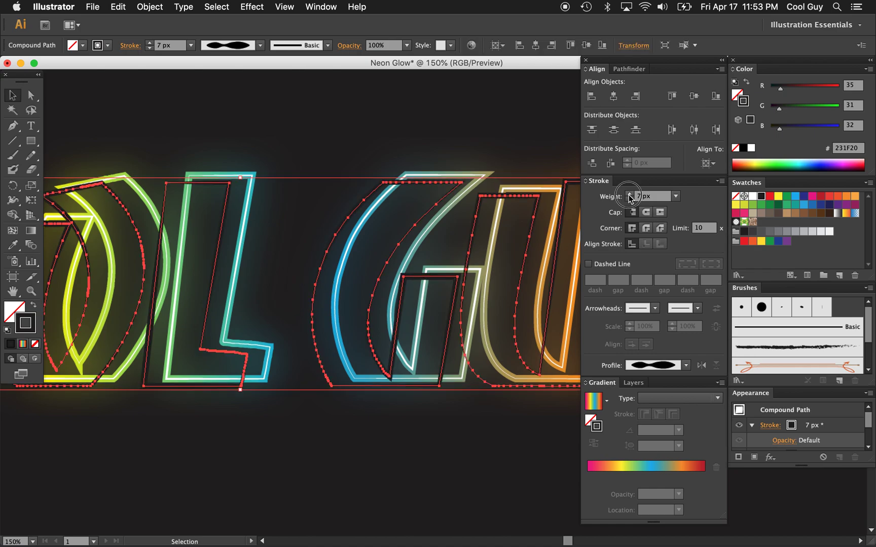
{"action": "mouse_move", "coordinate": [630, 198]}
{"action": "type", "text": "10"}
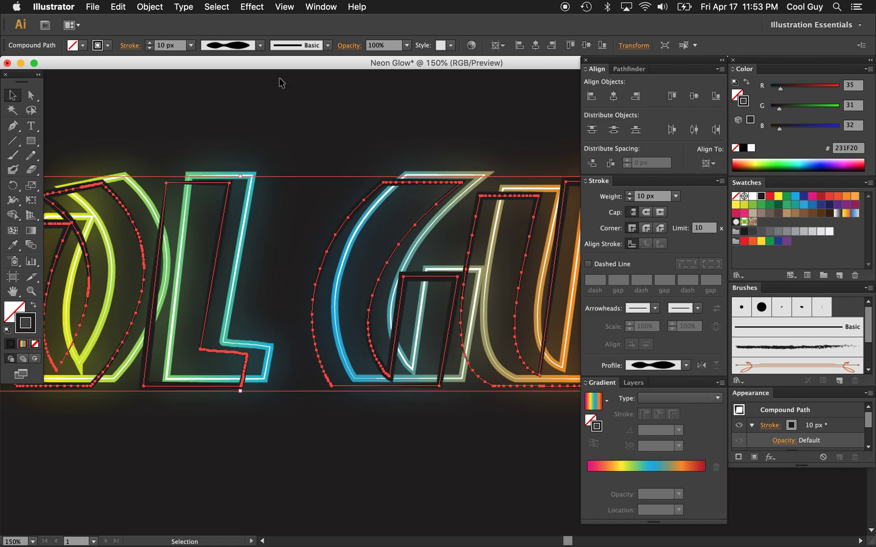
{"action": "left_click", "coordinate": [328, 188]}
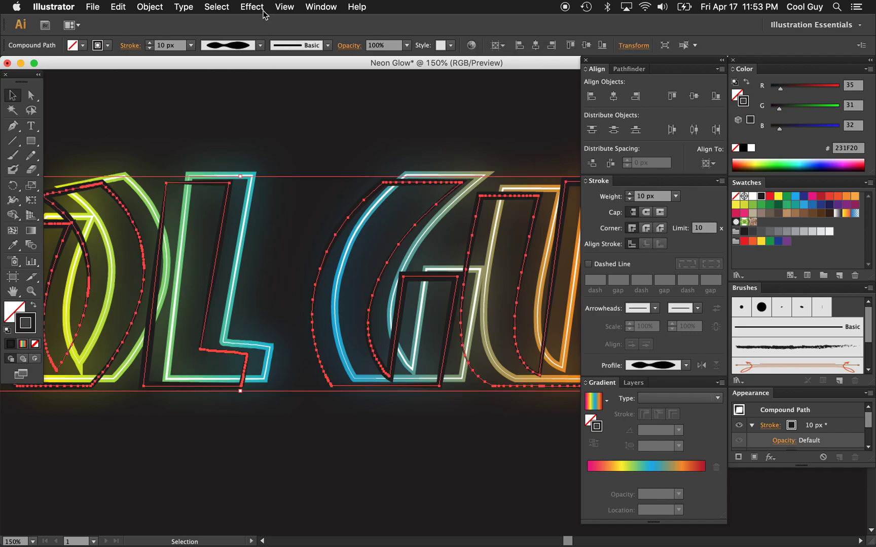
{"action": "left_click", "coordinate": [251, 6]}
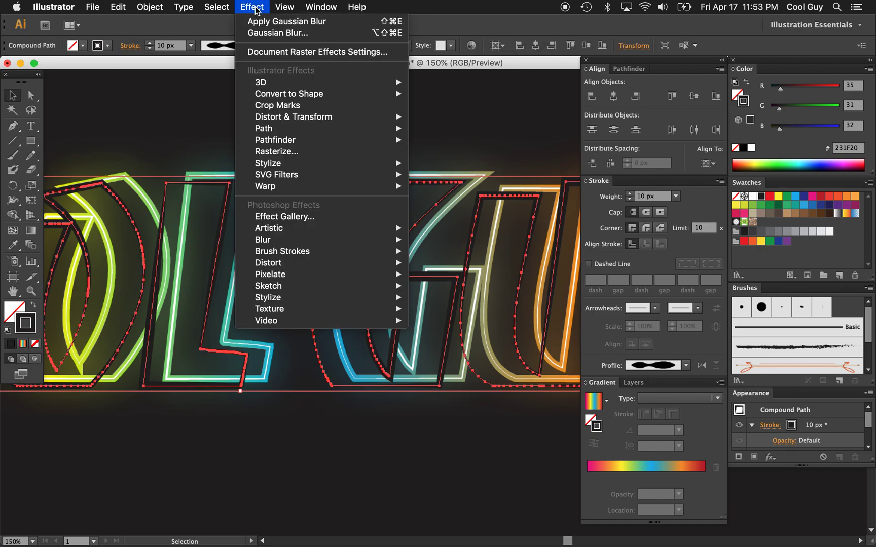
Apply a 6.9-pixel Gaussian Blur to the dark outline copy.
{"action": "left_click", "coordinate": [290, 21]}
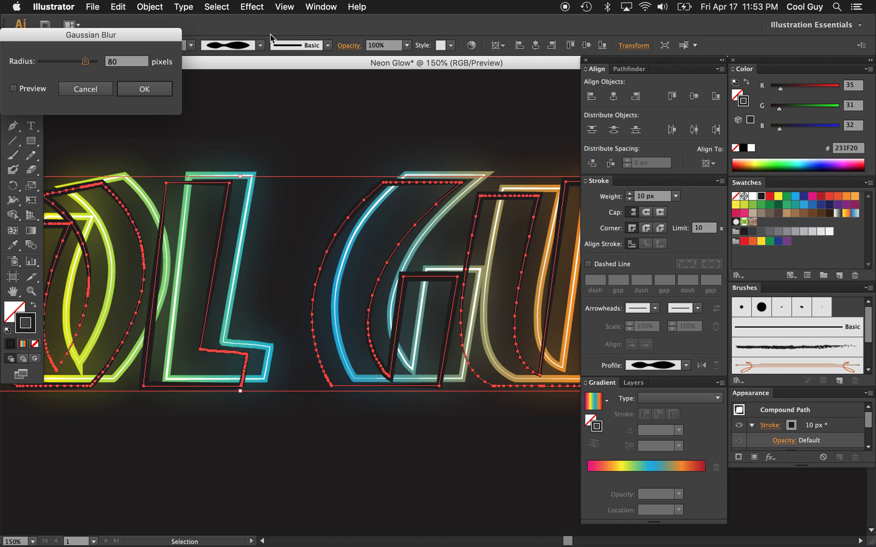
{"action": "left_click", "coordinate": [13, 88]}
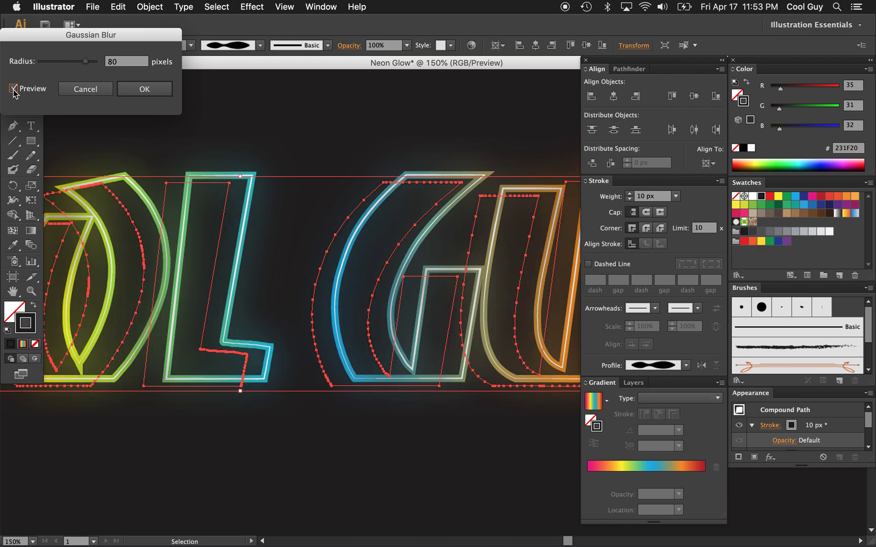
{"action": "left_click_drag", "start_coordinate": [85, 61], "coordinate": [55, 61]}
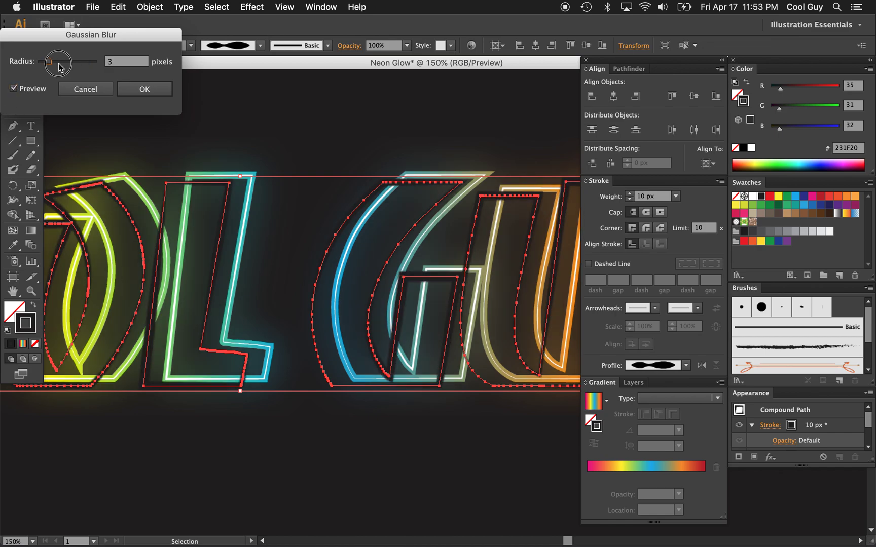
{"action": "left_click_drag", "start_coordinate": [51, 61], "coordinate": [58, 61]}
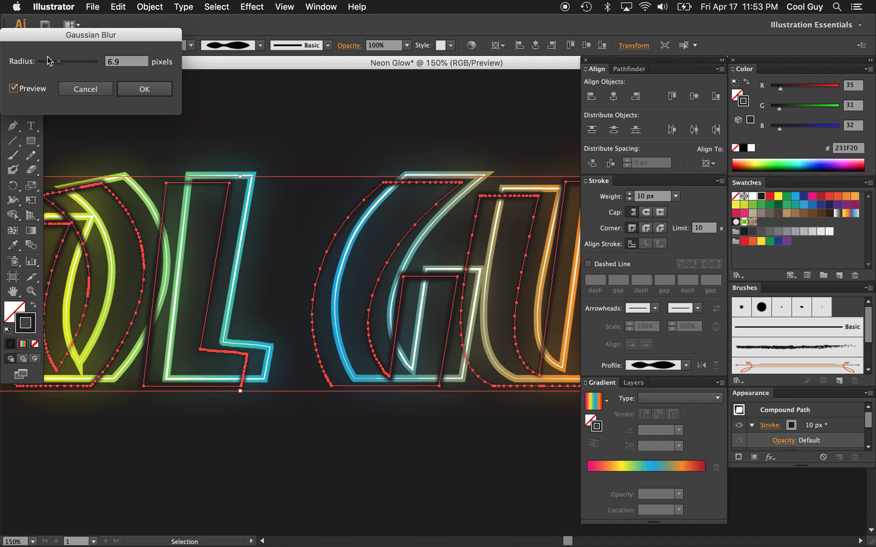
{"action": "mouse_move", "coordinate": [91, 77]}
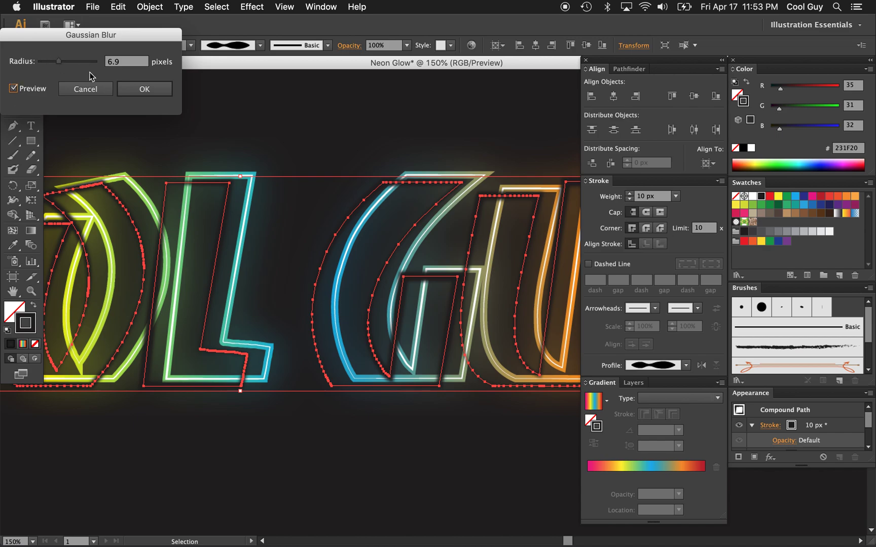
{"action": "left_click", "coordinate": [143, 89]}
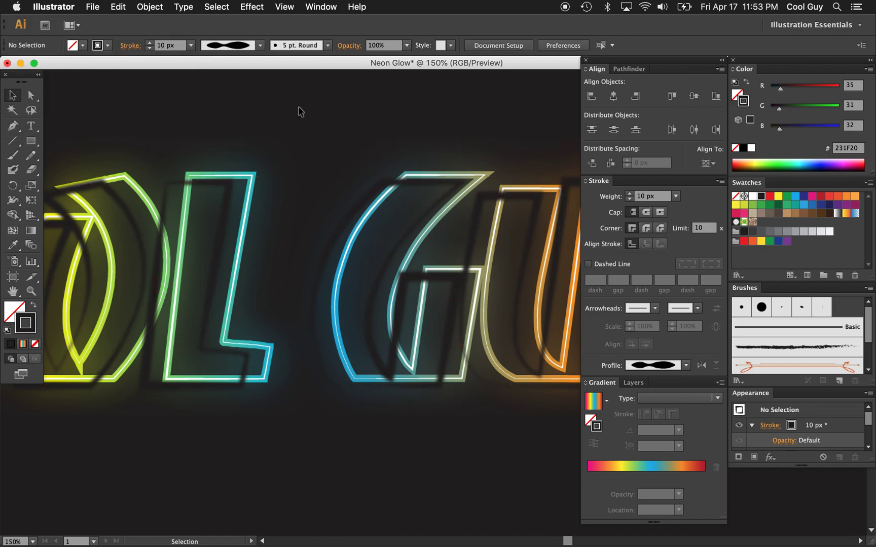
{"action": "mouse_move", "coordinate": [362, 204]}
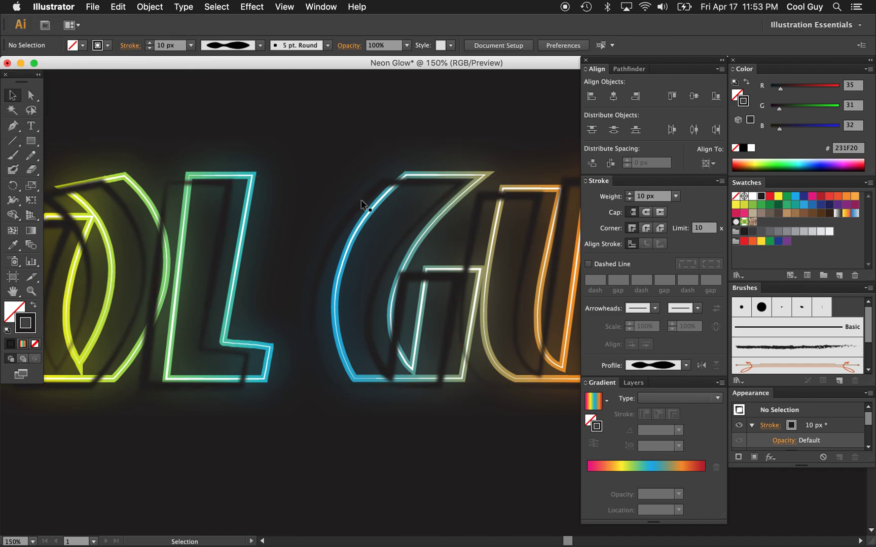
Select the blurred shadow copy, then deselect to view the finished sign.
{"action": "left_click", "coordinate": [360, 204]}
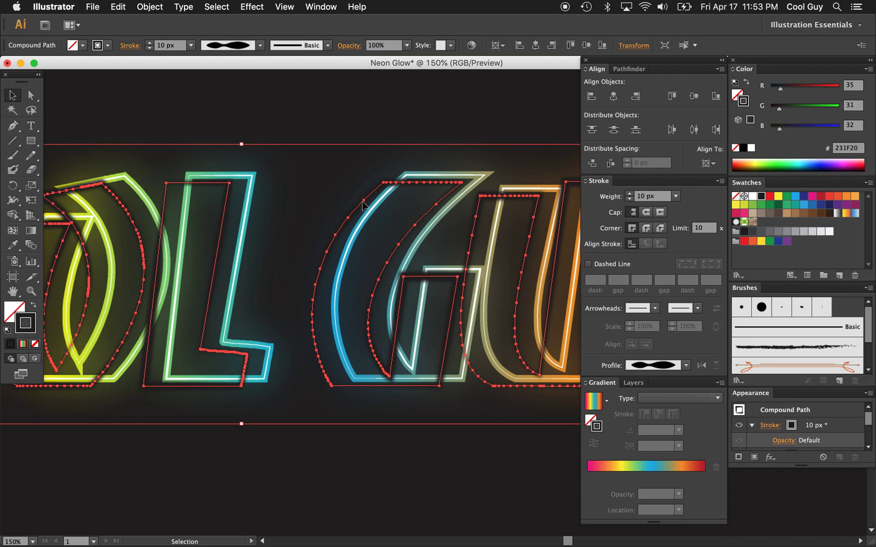
{"action": "left_click", "coordinate": [31, 95]}
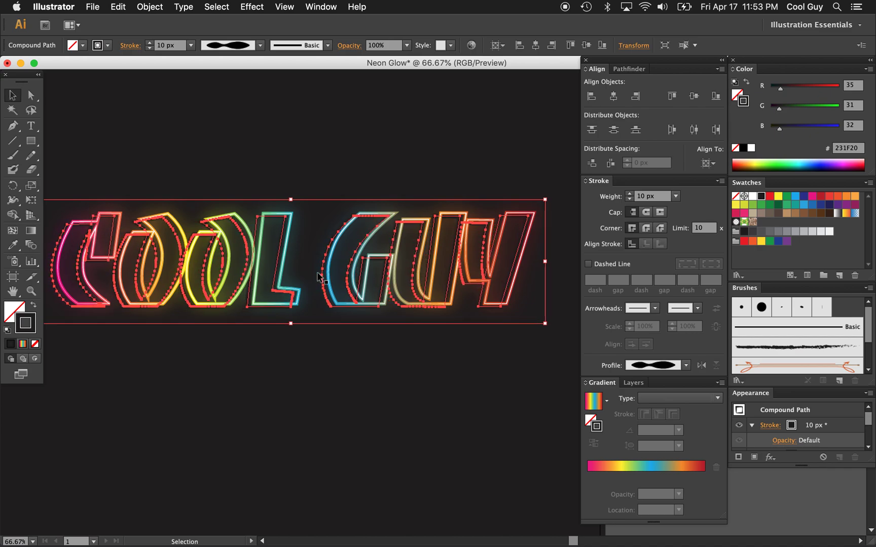
{"action": "left_click", "coordinate": [335, 166]}
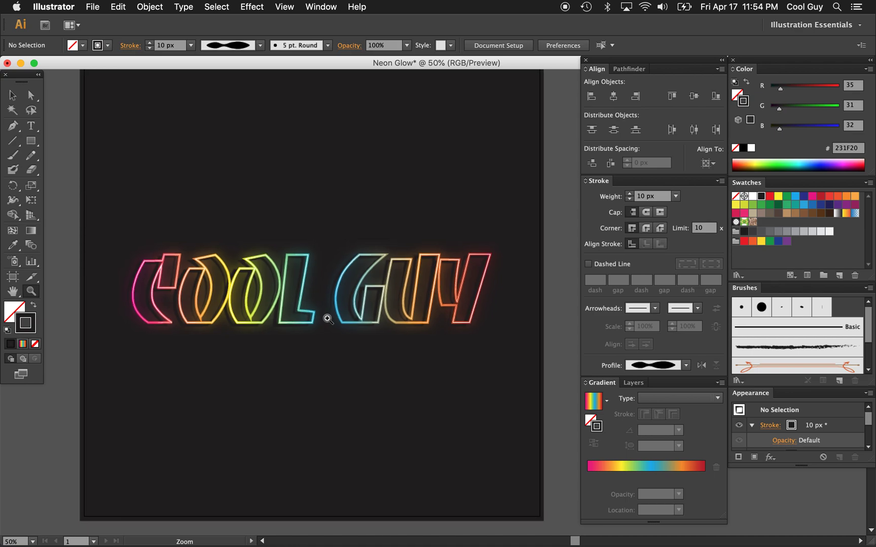
{"action": "mouse_move", "coordinate": [363, 399]}
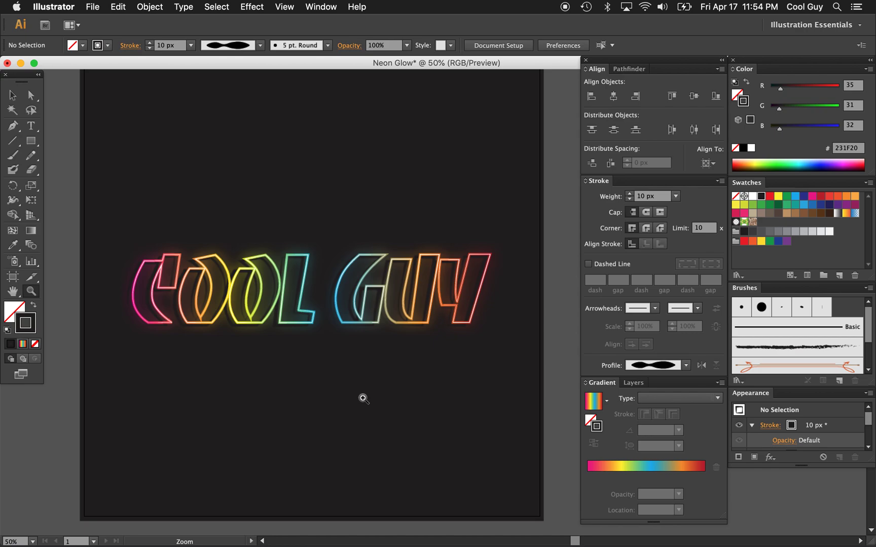
{"action": "mouse_move", "coordinate": [559, 11]}
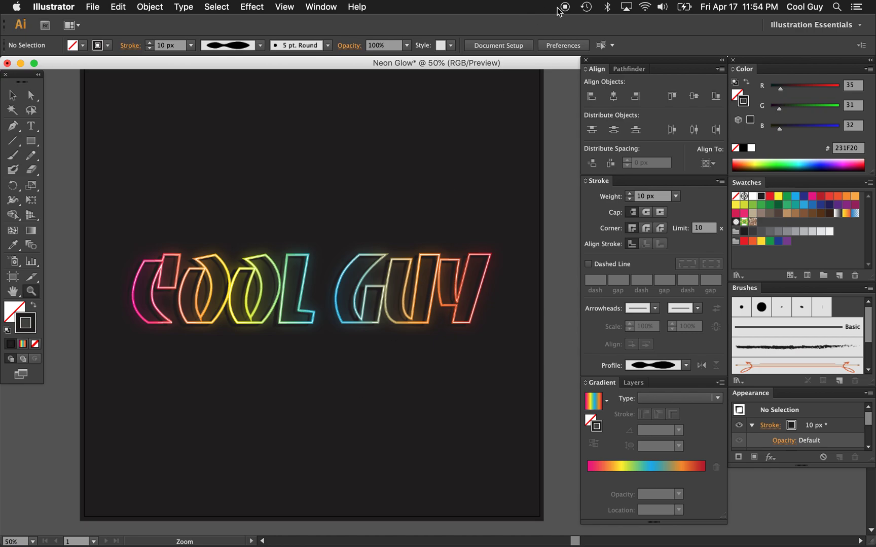